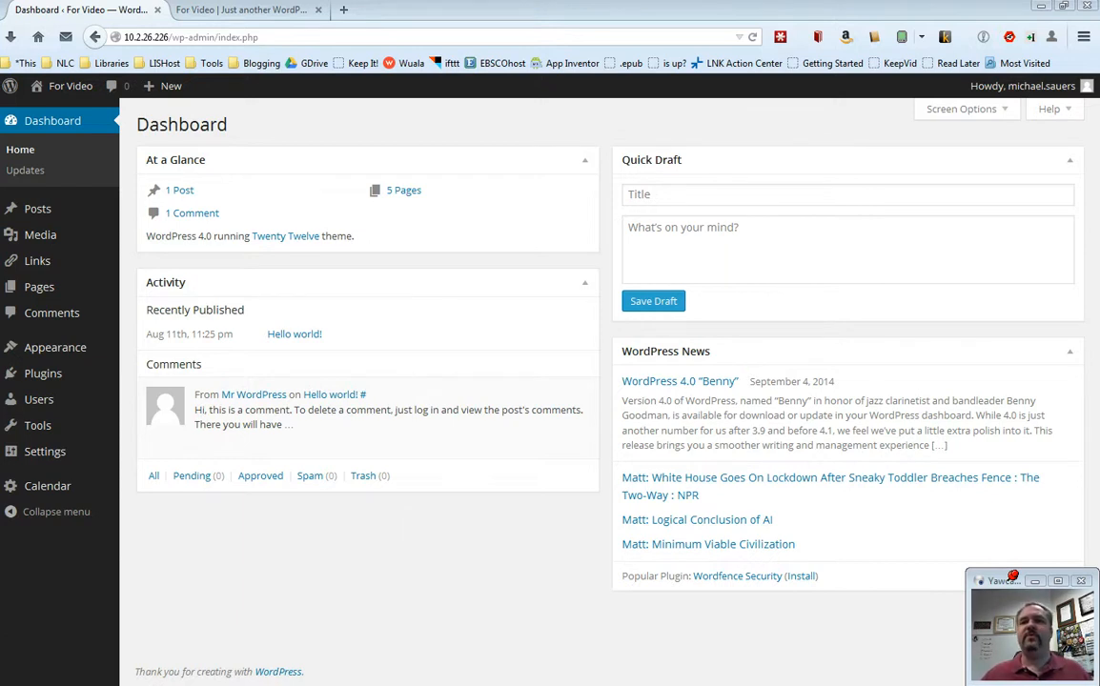
{"action": "mouse_move", "coordinate": [38, 399]}
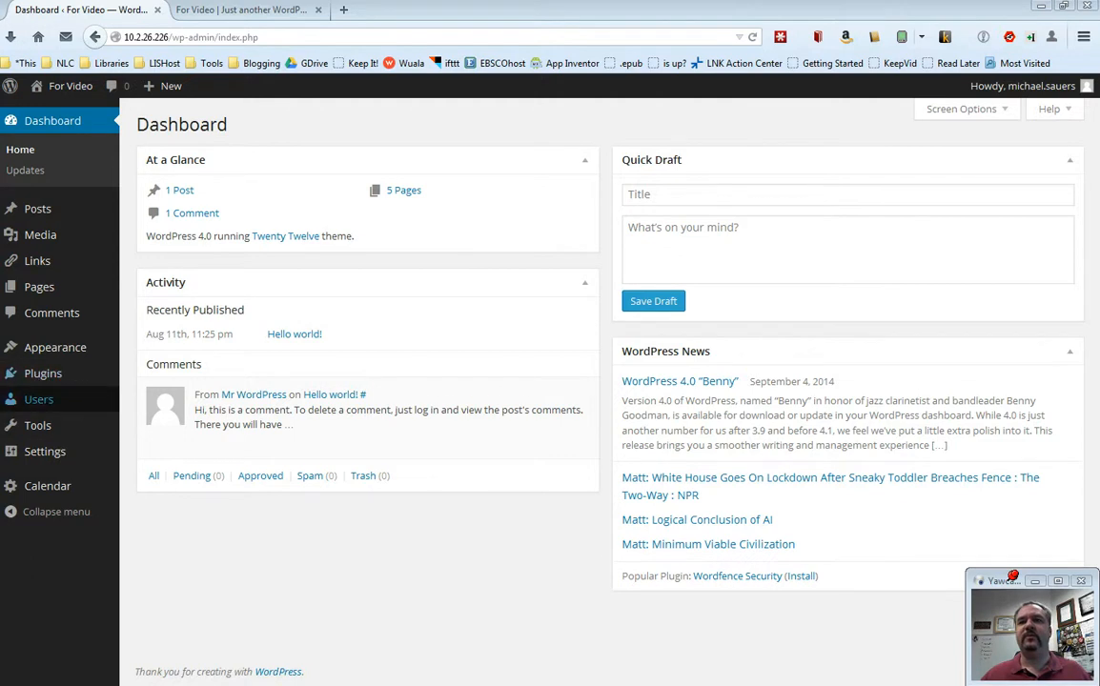
Open All Users from the Users menu in the admin sidebar.
{"action": "left_click", "coordinate": [38, 399]}
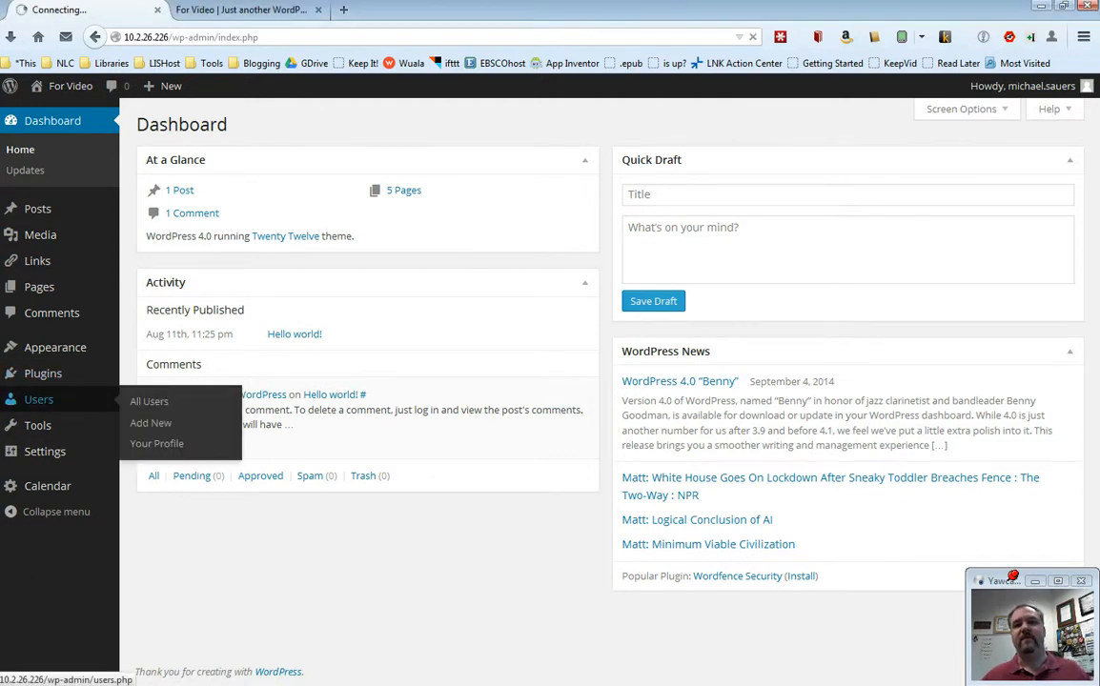
{"action": "left_click", "coordinate": [149, 400]}
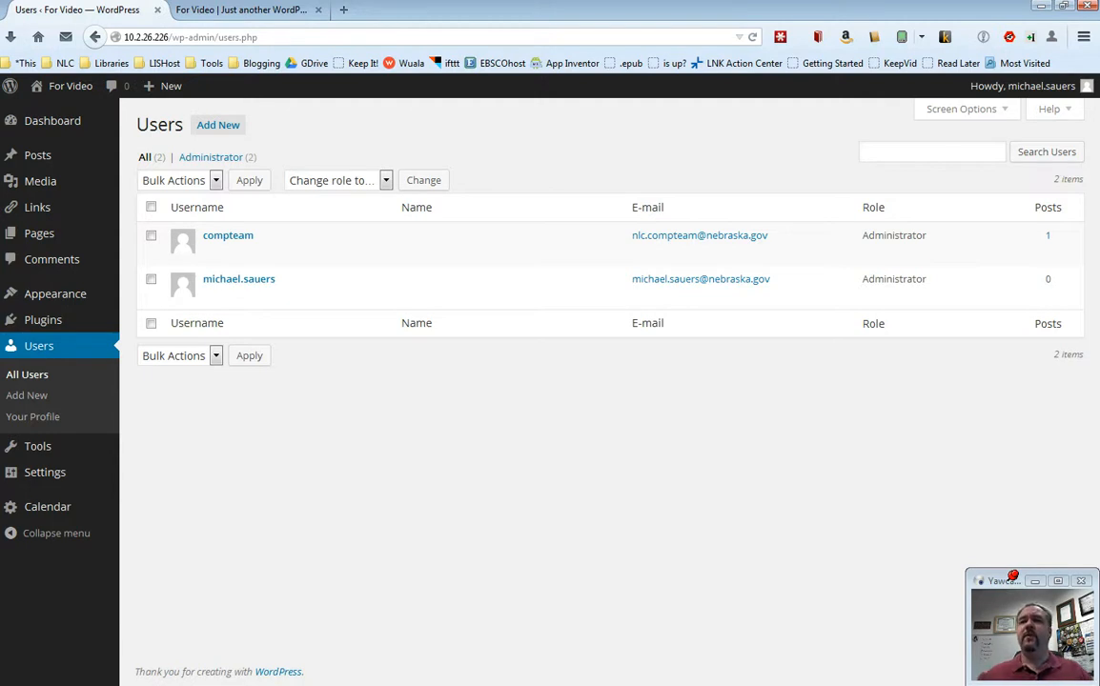
{"action": "mouse_move", "coordinate": [228, 235]}
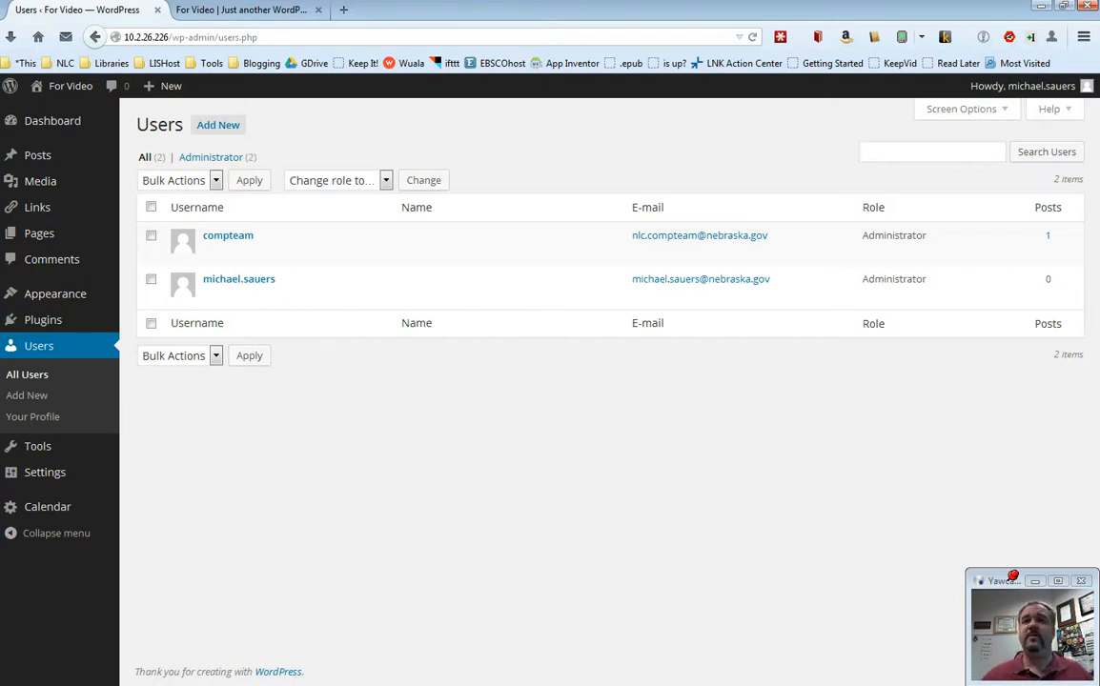
{"action": "left_click", "coordinate": [196, 322]}
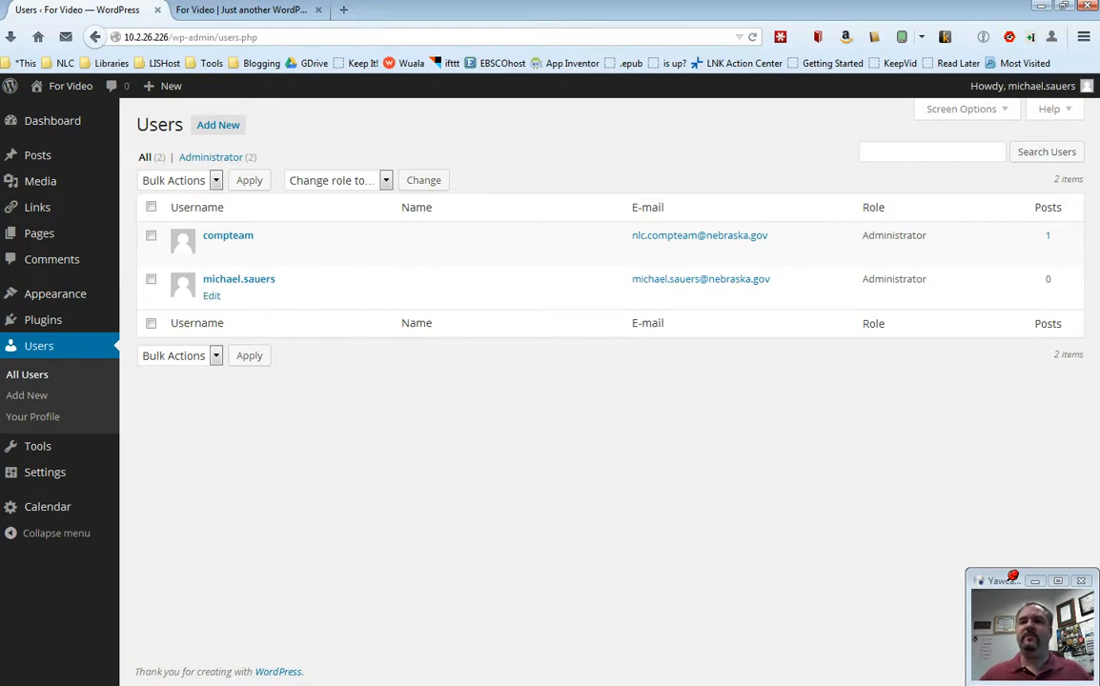
{"action": "mouse_move", "coordinate": [227, 236]}
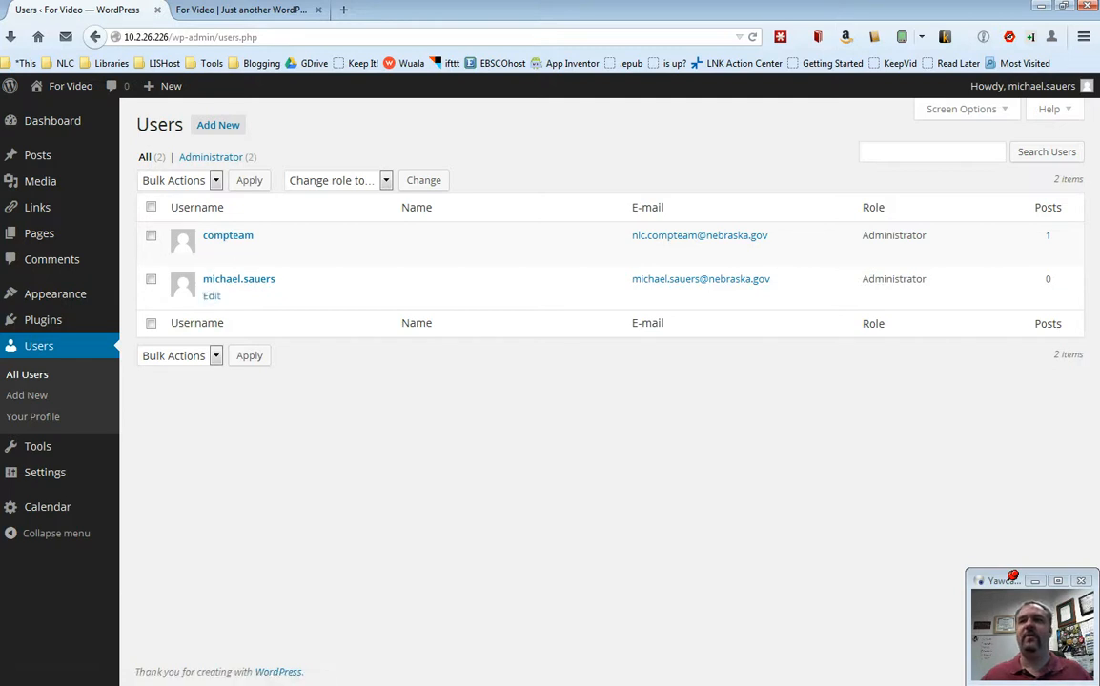
{"action": "mouse_move", "coordinate": [244, 251]}
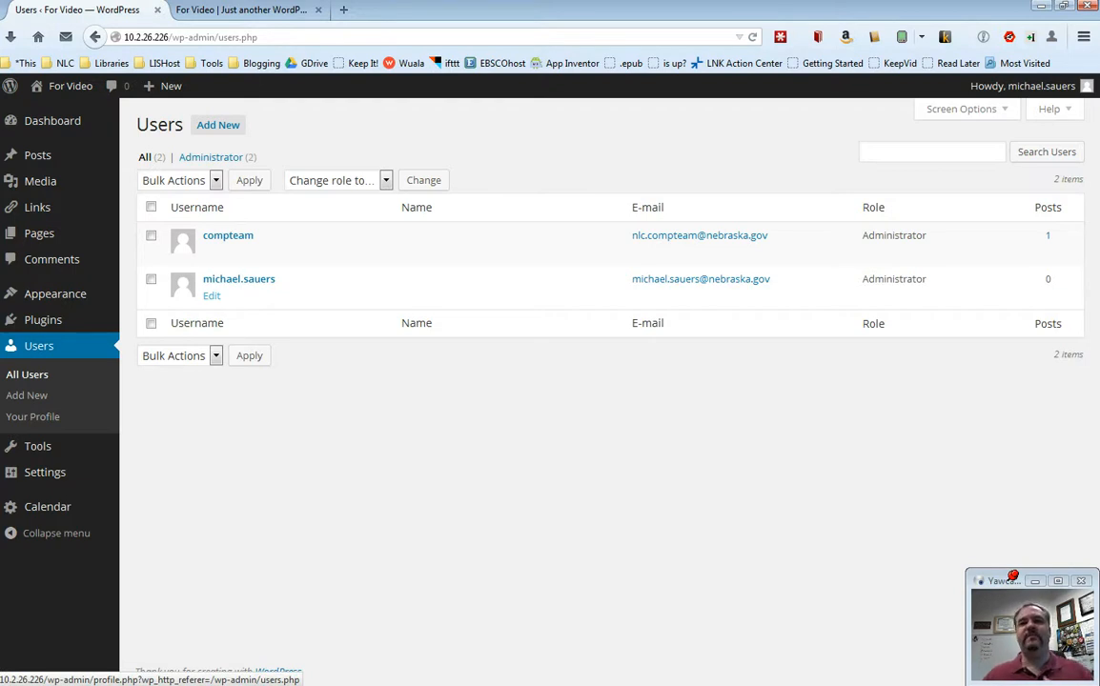
{"action": "left_click", "coordinate": [212, 296]}
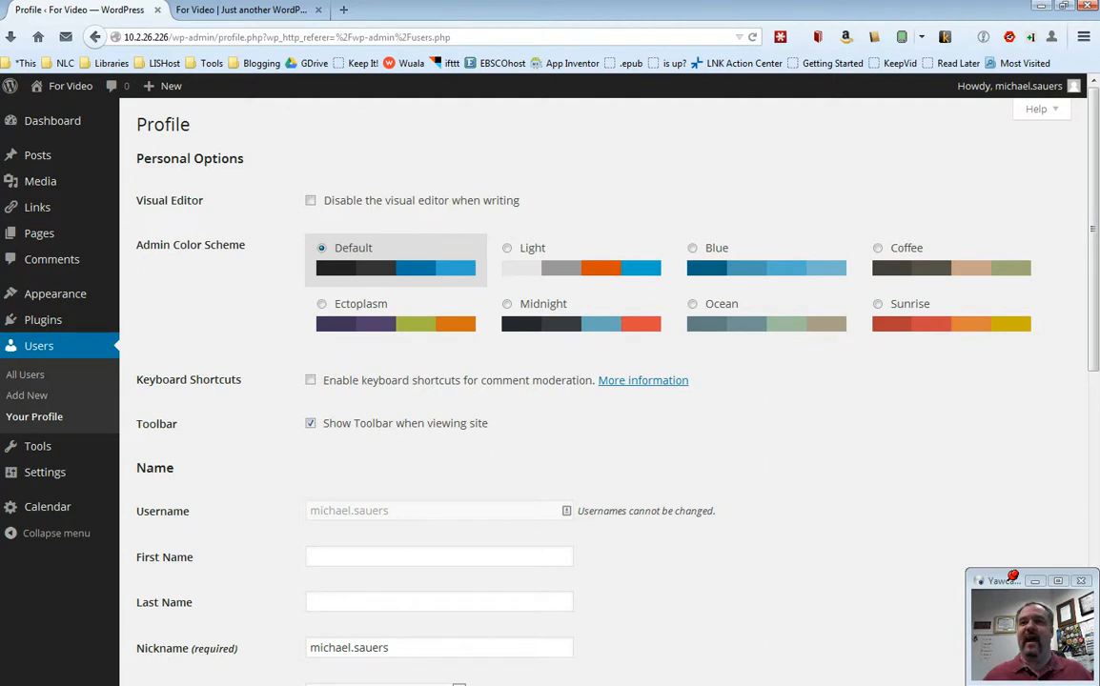
{"action": "left_click", "coordinate": [506, 303]}
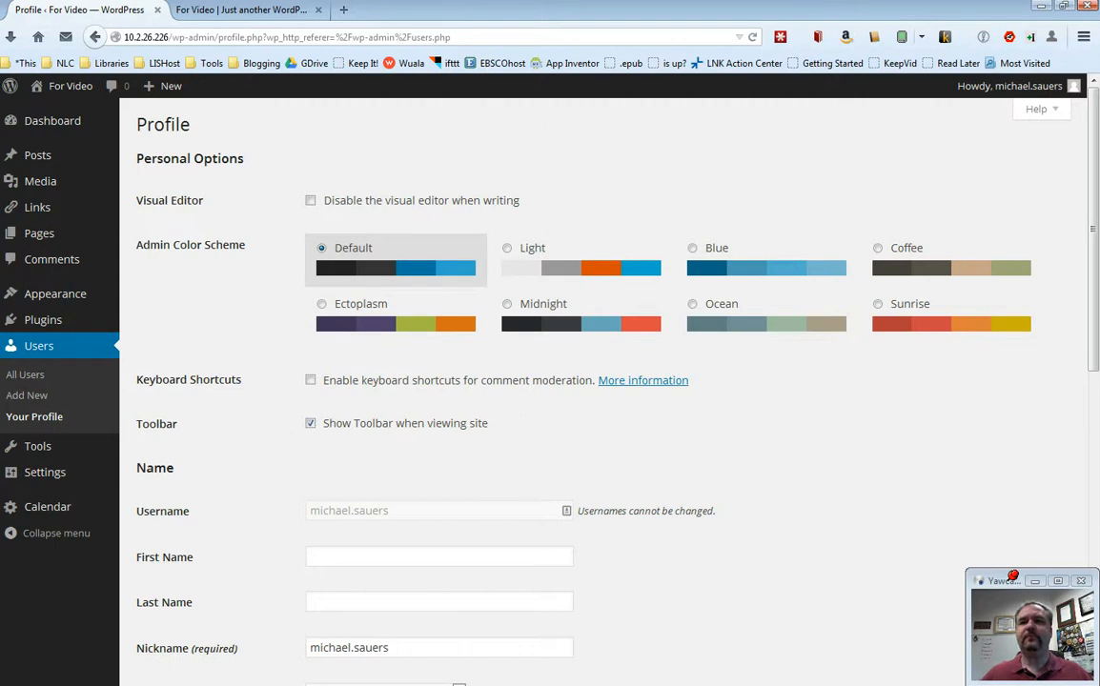
{"action": "scroll", "scroll_direction": "down", "scroll_amount": 3}
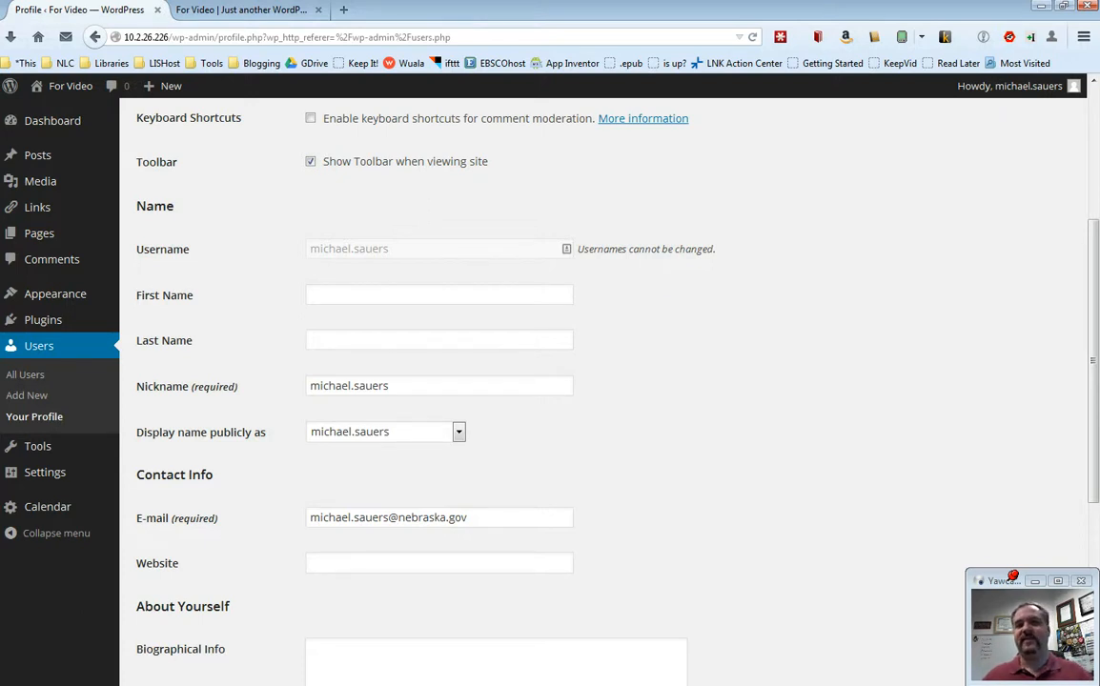
{"action": "type", "text": "Micha"}
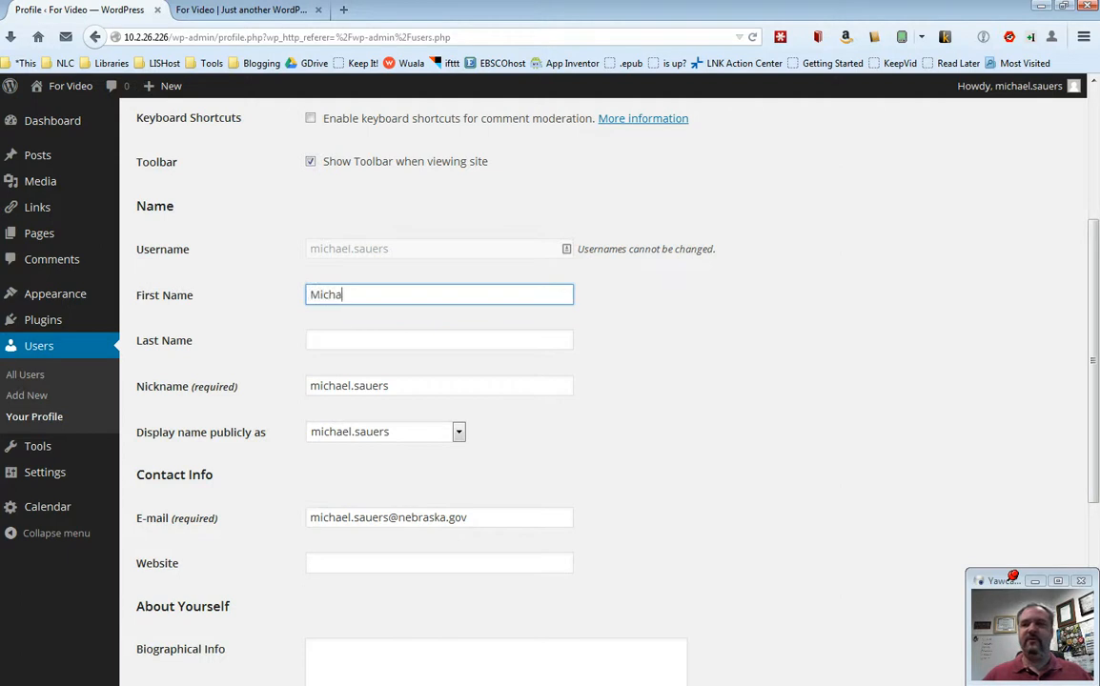
{"action": "type", "text": "Saue"}
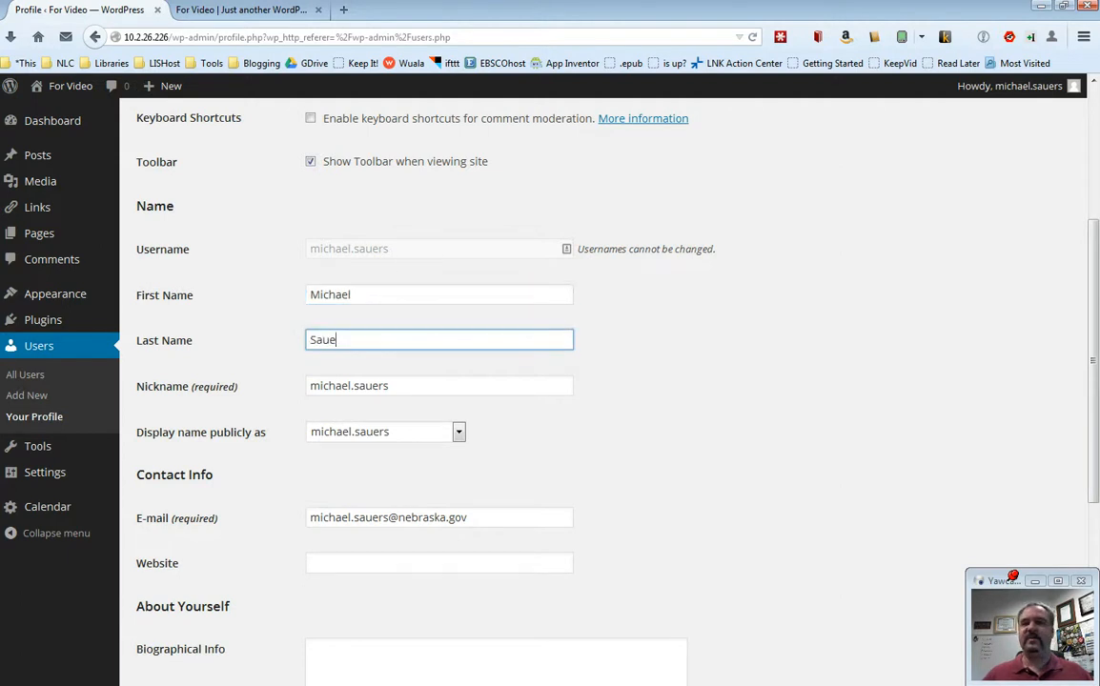
{"action": "type", "text": "rs"}
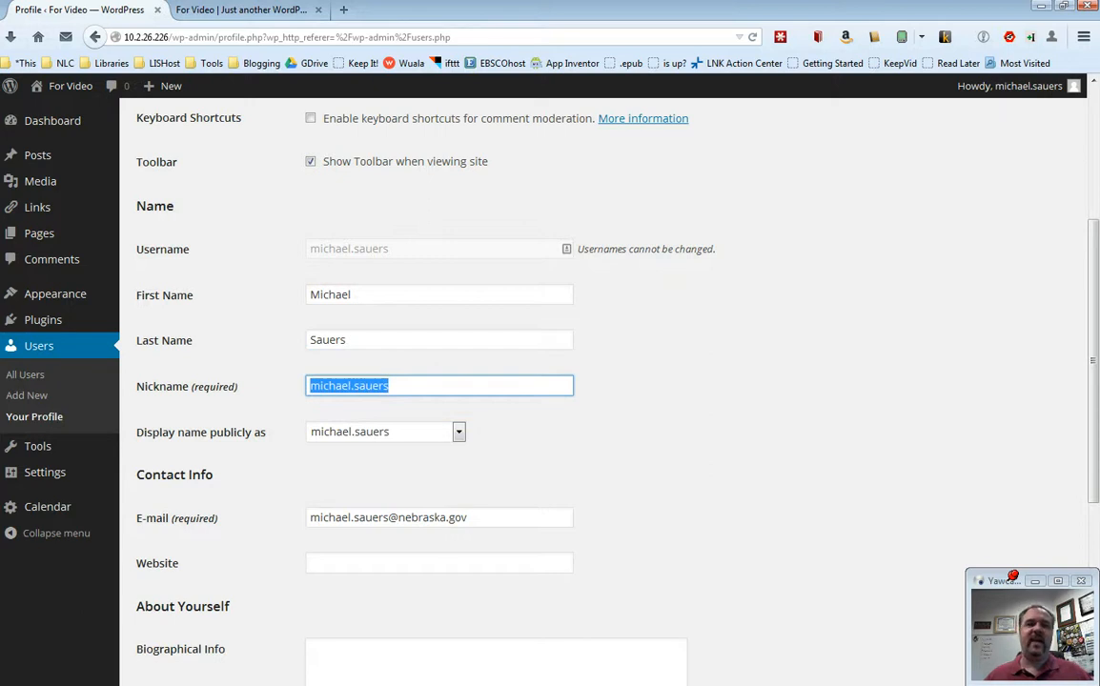
Clear the half-typed nickname and start typing 'Michael Sauers' instead.
{"action": "type", "text": "Mick"}
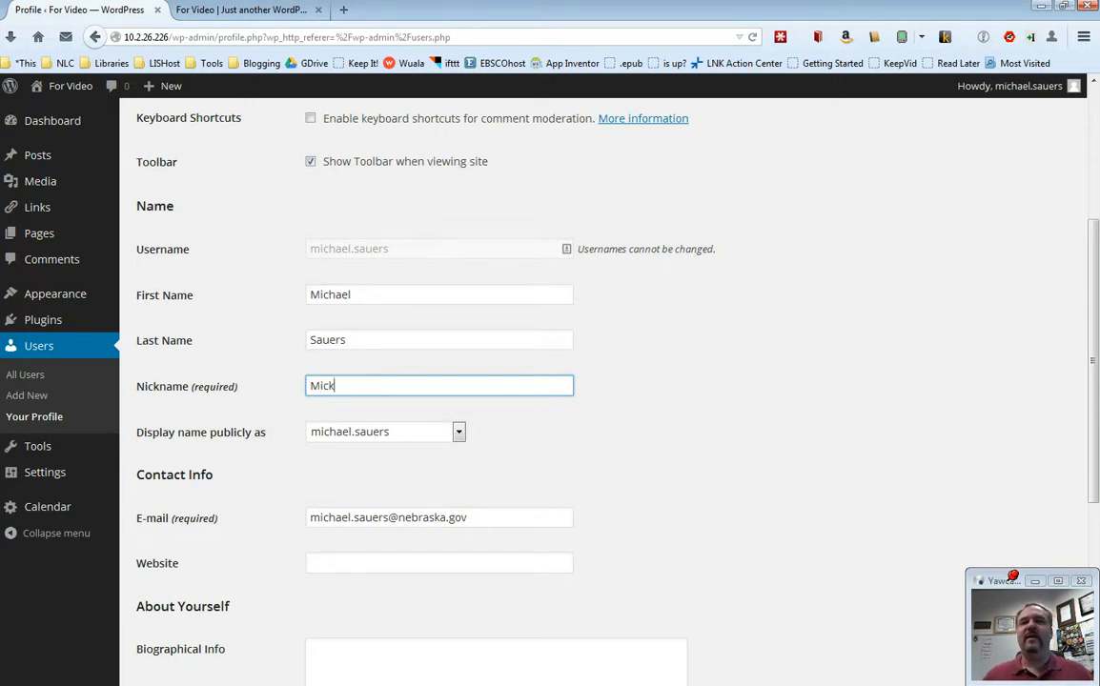
{"action": "key", "text": "ctrl+a"}
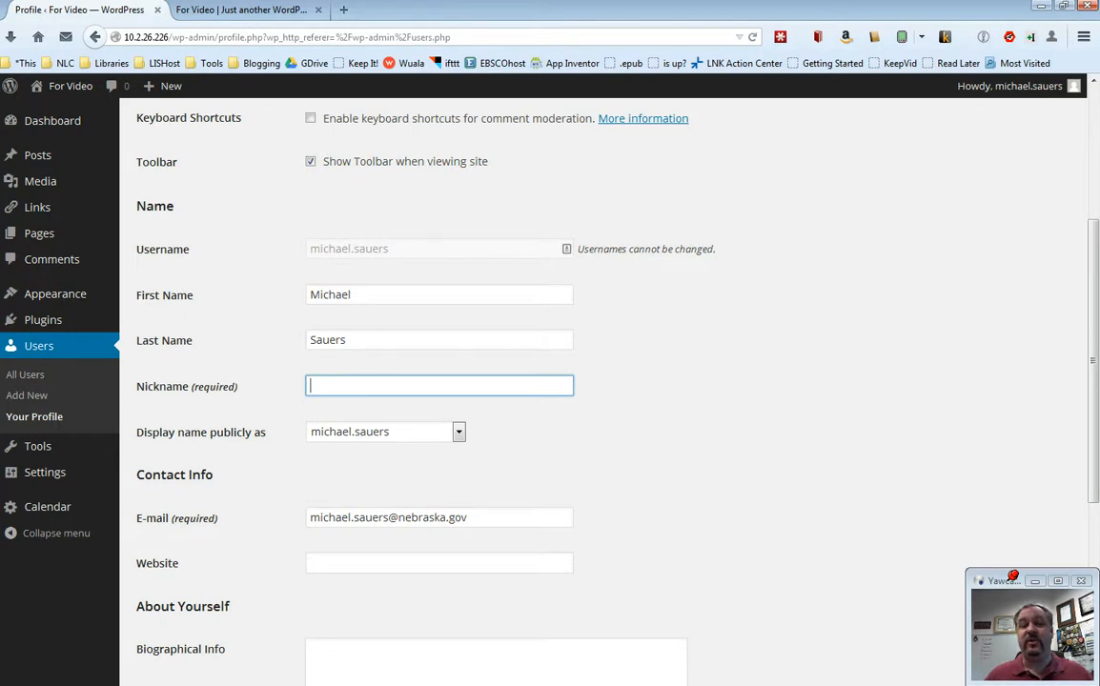
{"action": "type", "text": "Michael Saue"}
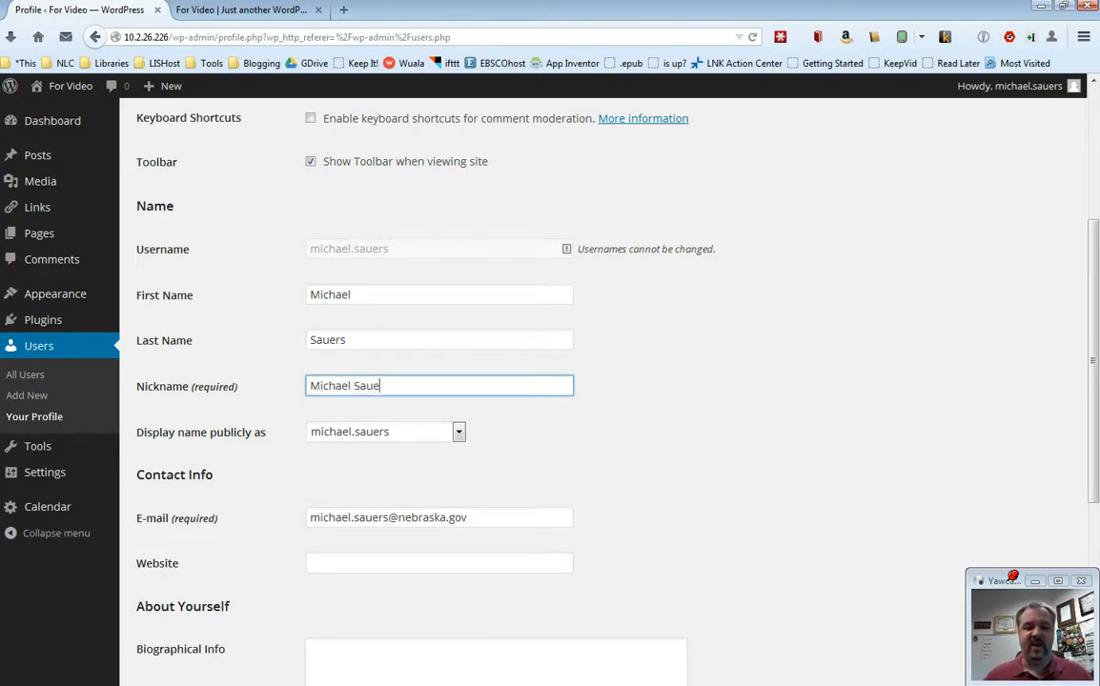
Complete the nickname 'Michael Sauers' and expand the 'Display name publicly as' dropdown.
{"action": "type", "text": "rs"}
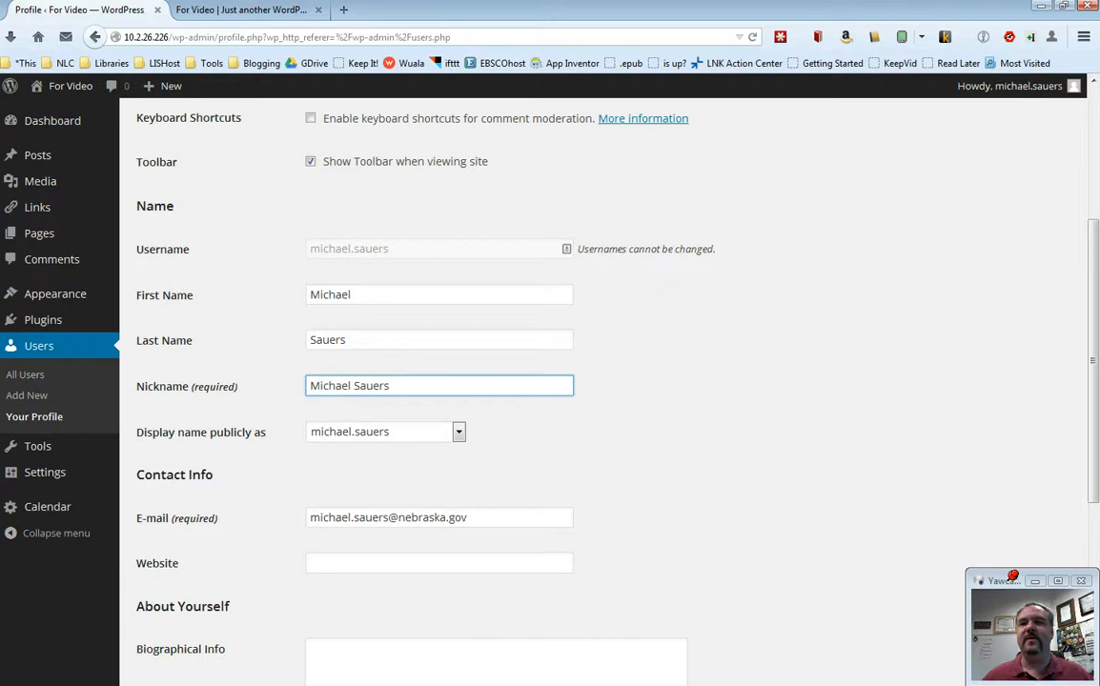
{"action": "left_click", "coordinate": [438, 385]}
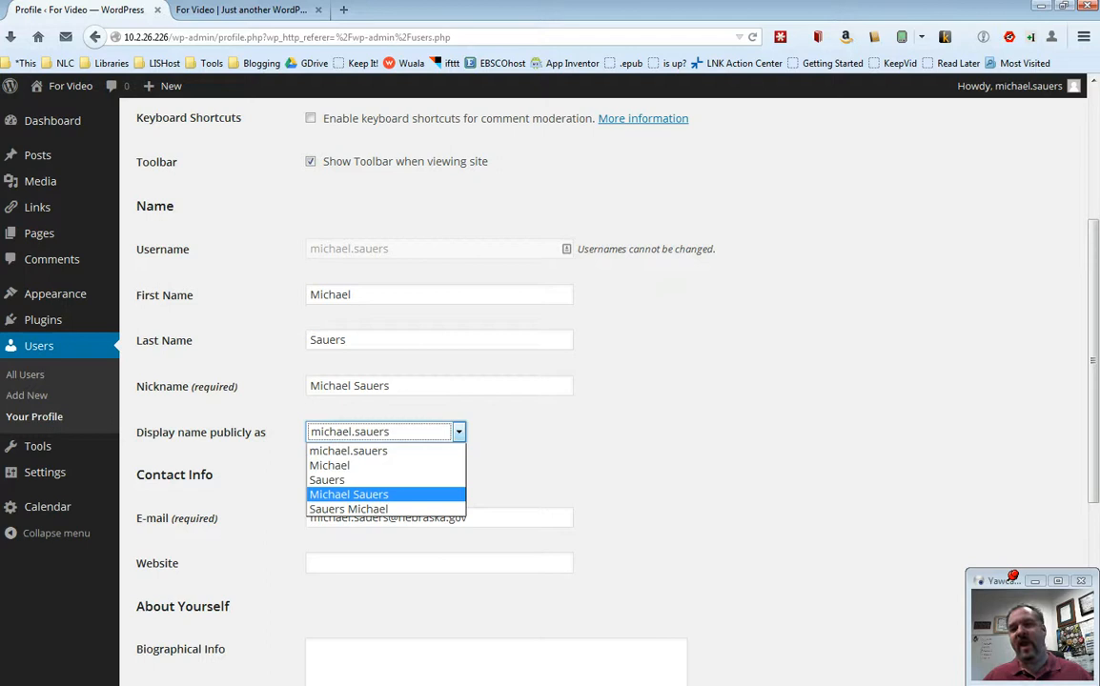
{"action": "mouse_move", "coordinate": [348, 508]}
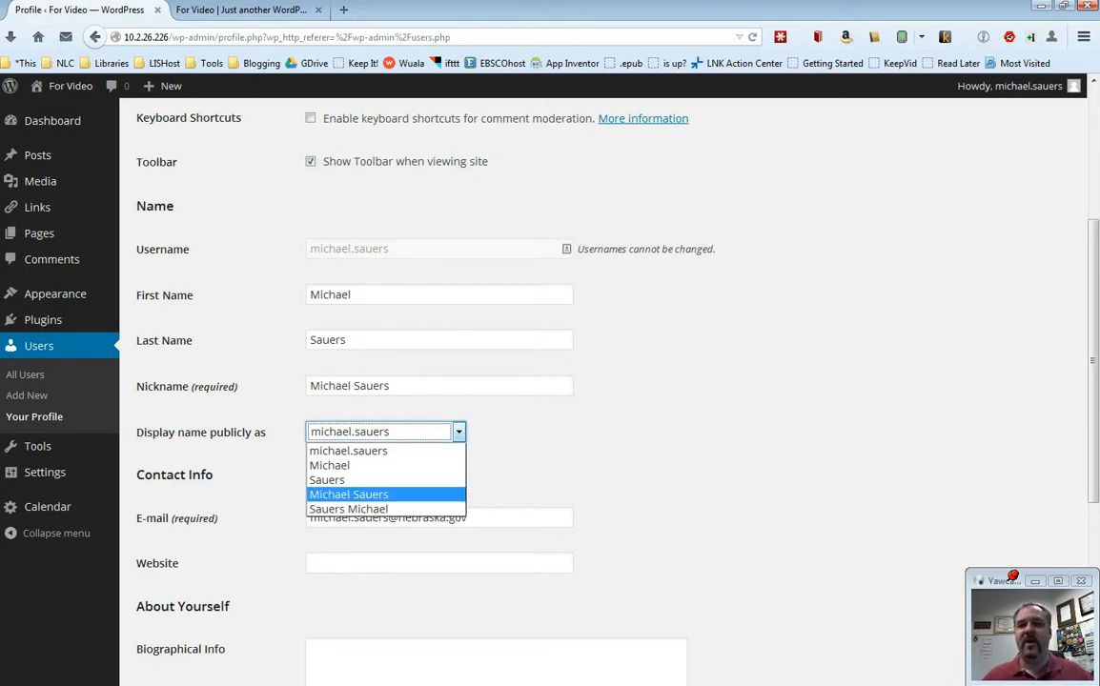
Choose 'Michael Sauers' as the public display name.
{"action": "left_click", "coordinate": [348, 494]}
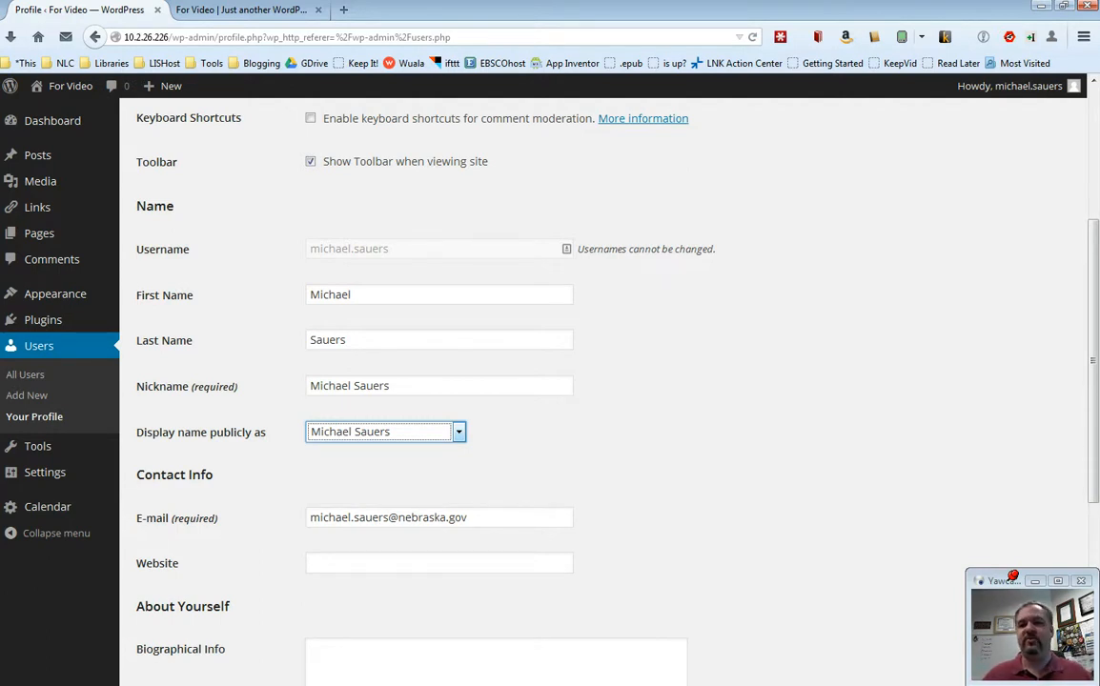
{"action": "scroll", "scroll_direction": "down", "scroll_amount": 3}
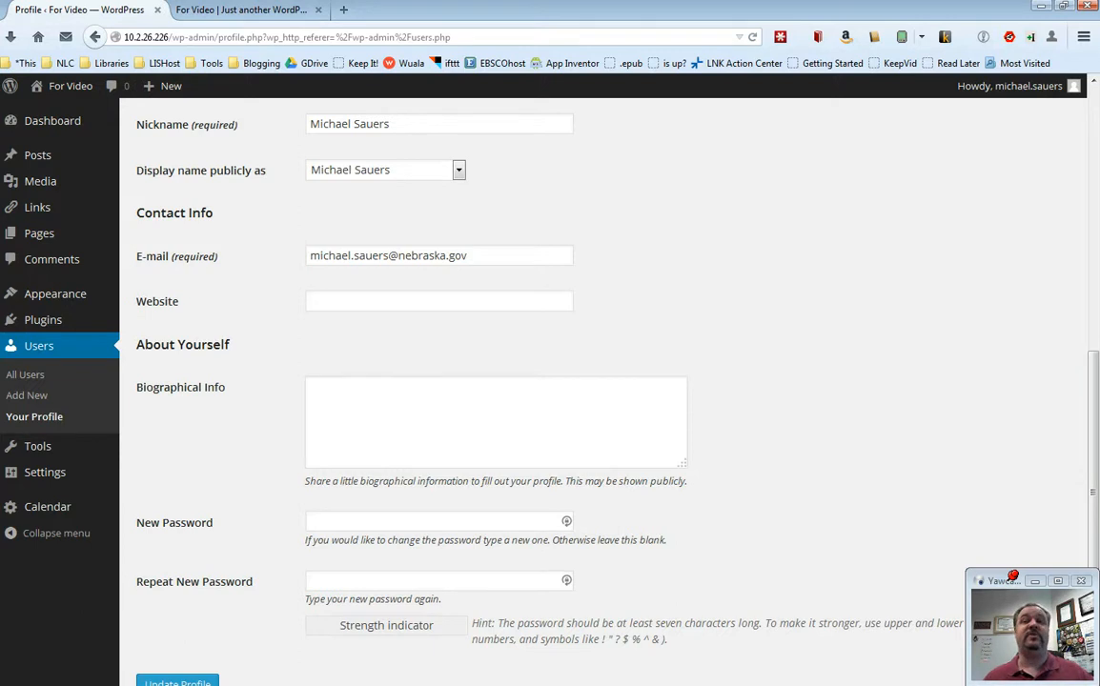
{"action": "left_click", "coordinate": [438, 300]}
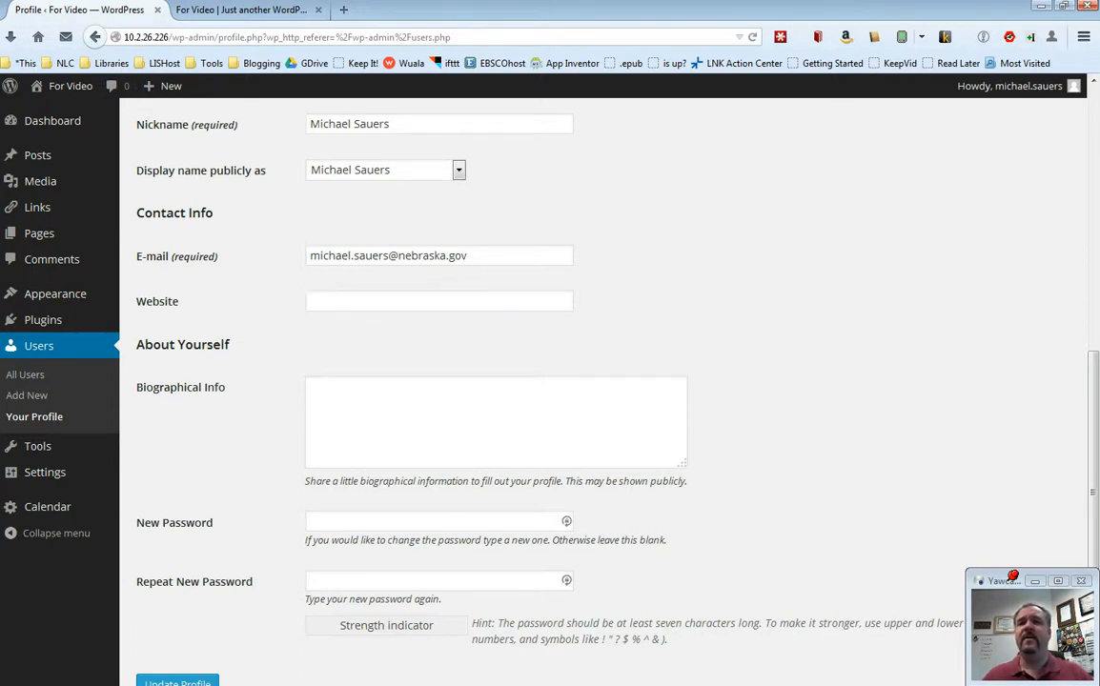
{"action": "scroll", "scroll_direction": "down", "scroll_amount": 3}
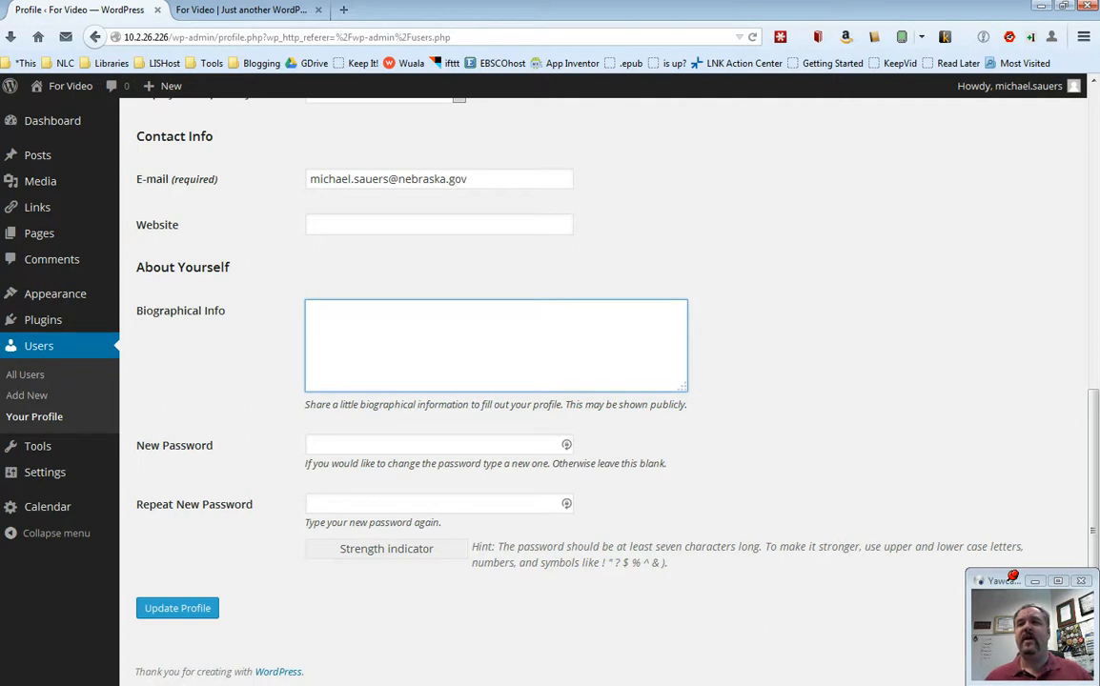
{"action": "left_click", "coordinate": [434, 444]}
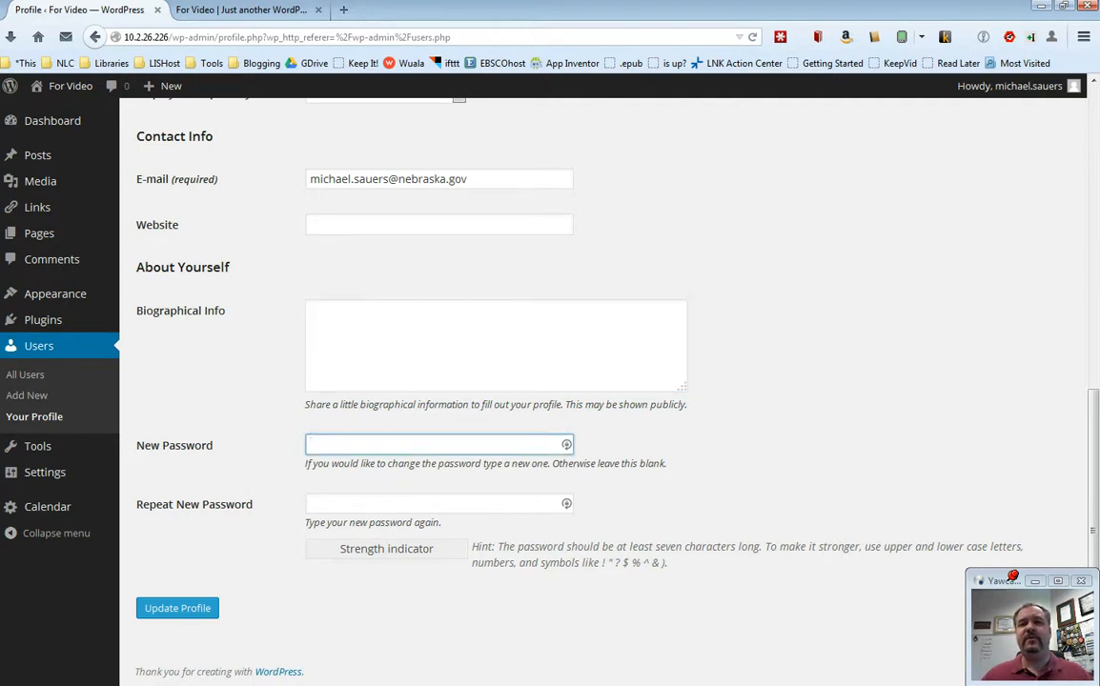
{"action": "left_click", "coordinate": [439, 504]}
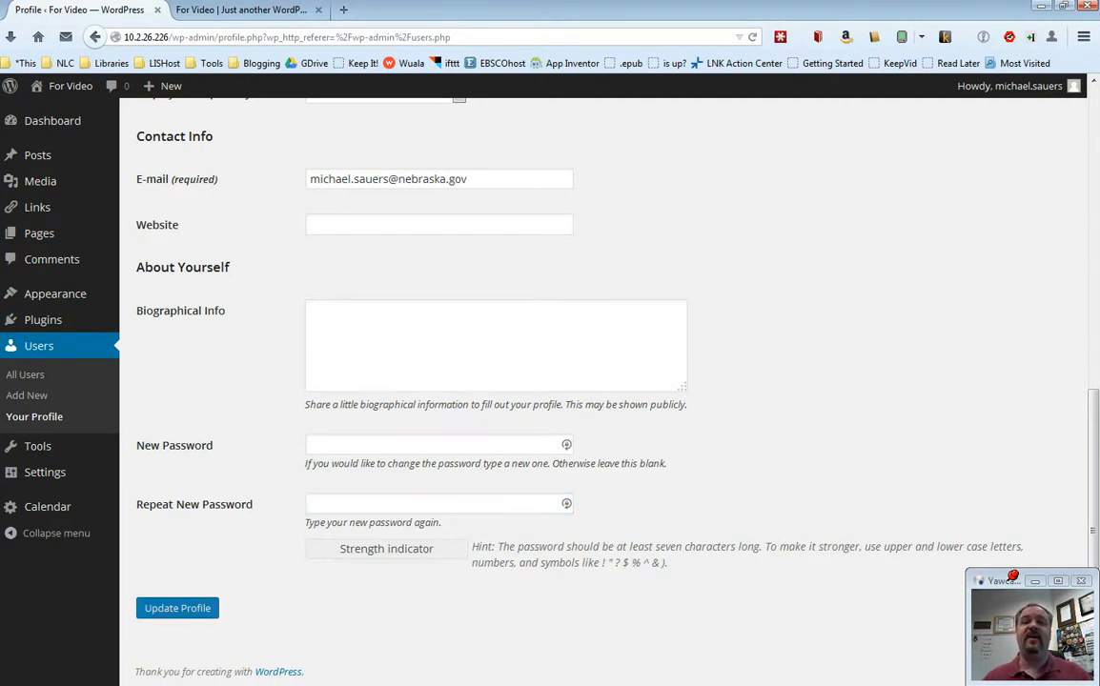
Save the profile with Update Profile, then go to Users > Add New.
{"action": "left_click", "coordinate": [177, 608]}
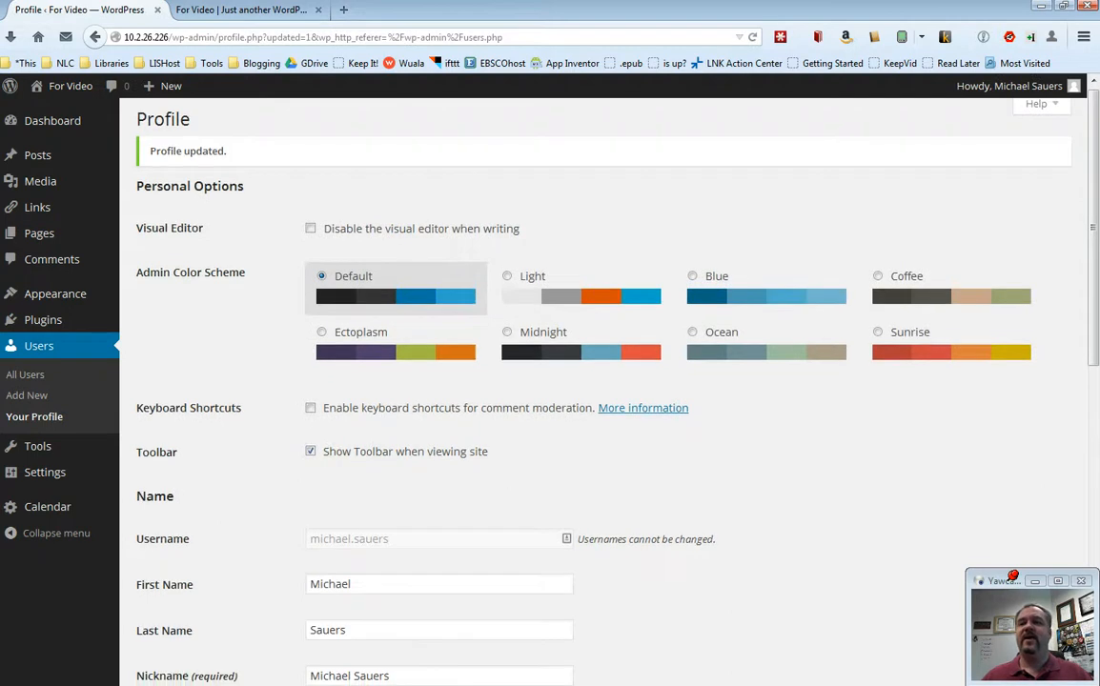
{"action": "scroll", "scroll_direction": "down", "scroll_amount": 3}
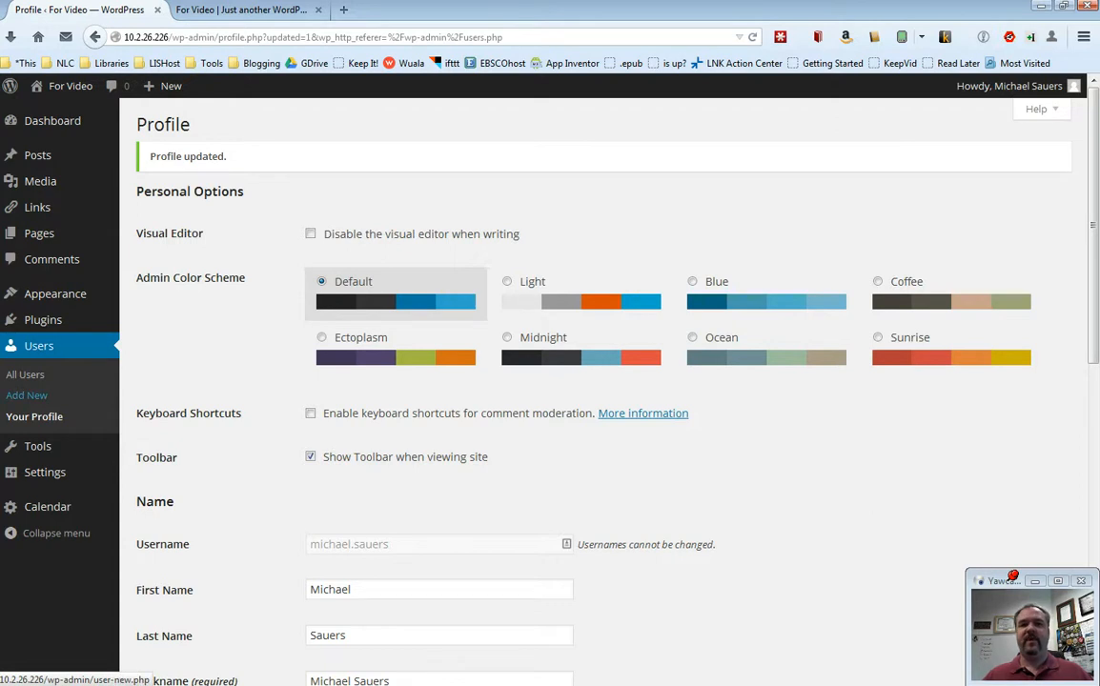
{"action": "left_click", "coordinate": [27, 394]}
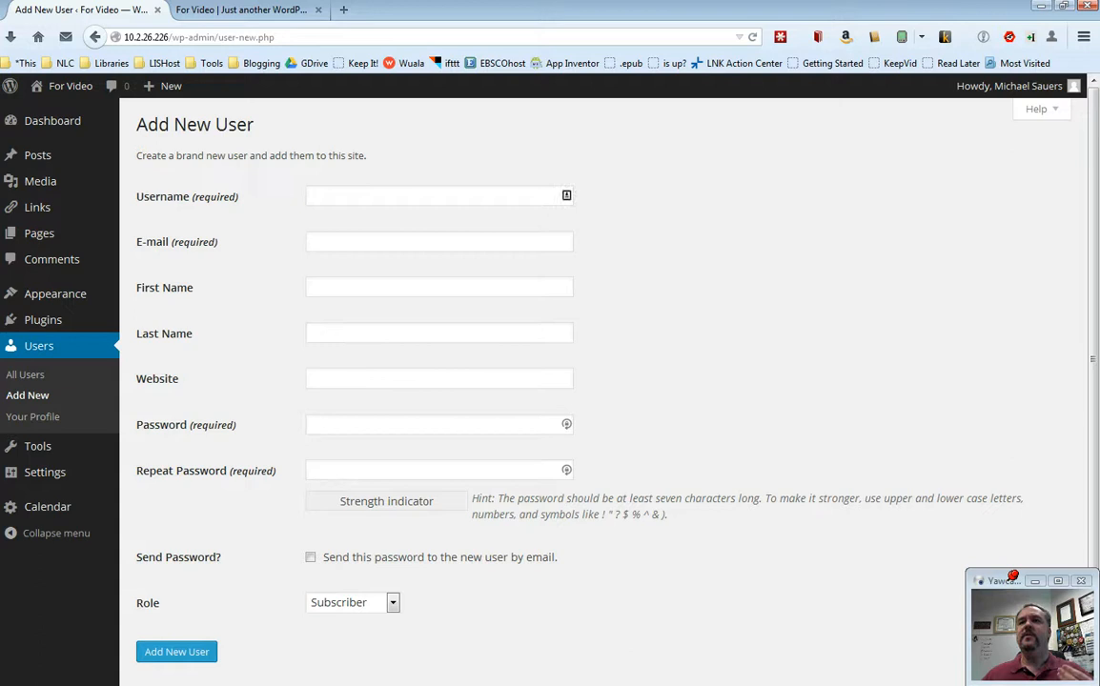
Enter username jsmith, an email beginning john.sm, and the name Smith.
{"action": "left_click", "coordinate": [438, 196]}
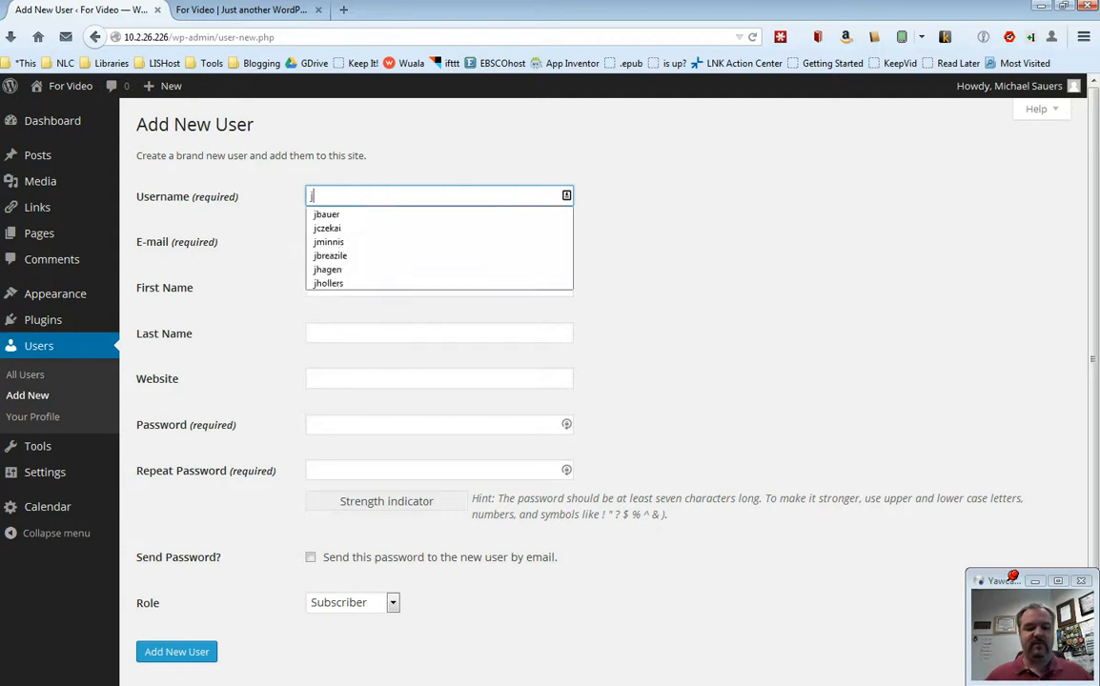
{"action": "type", "text": "jsmith"}
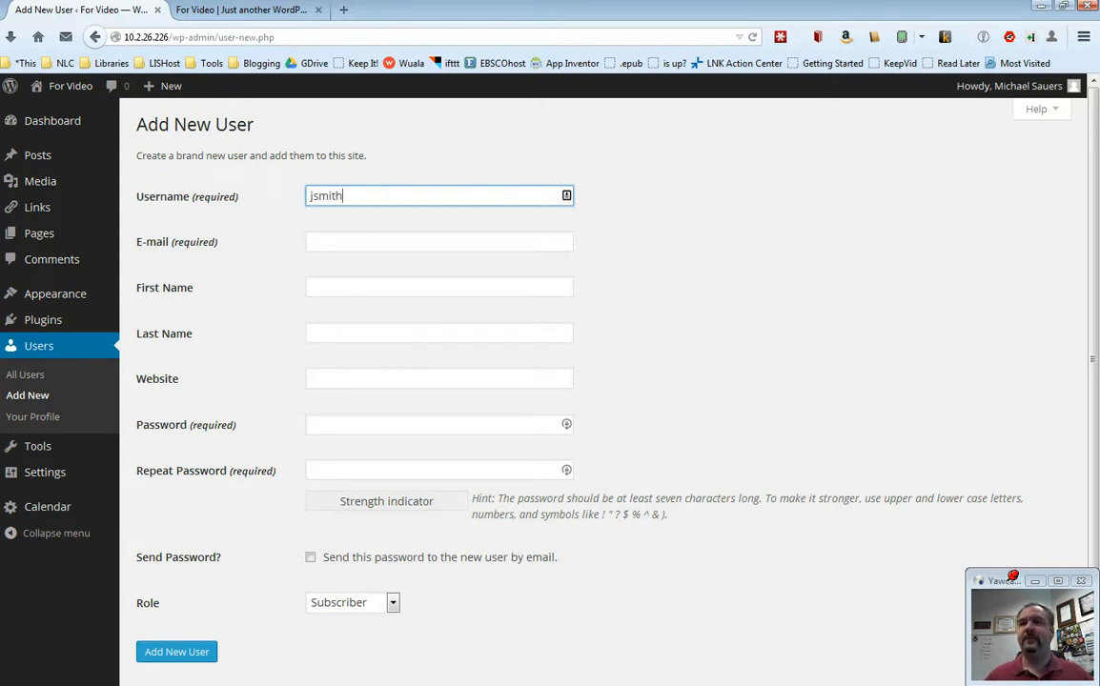
{"action": "left_click", "coordinate": [438, 241]}
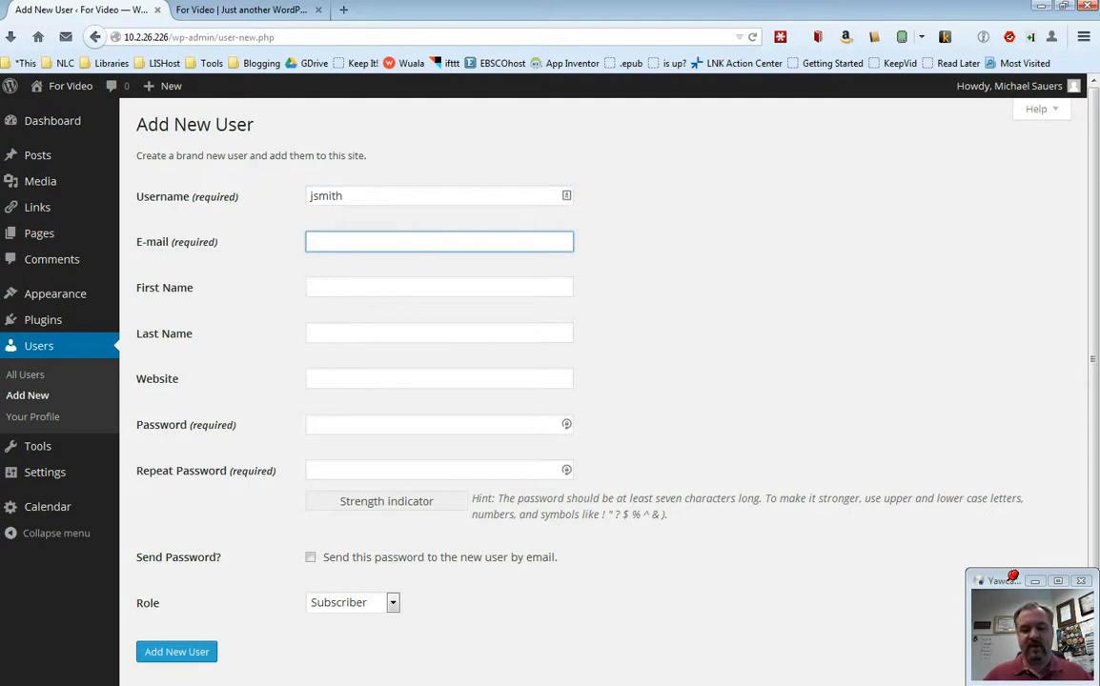
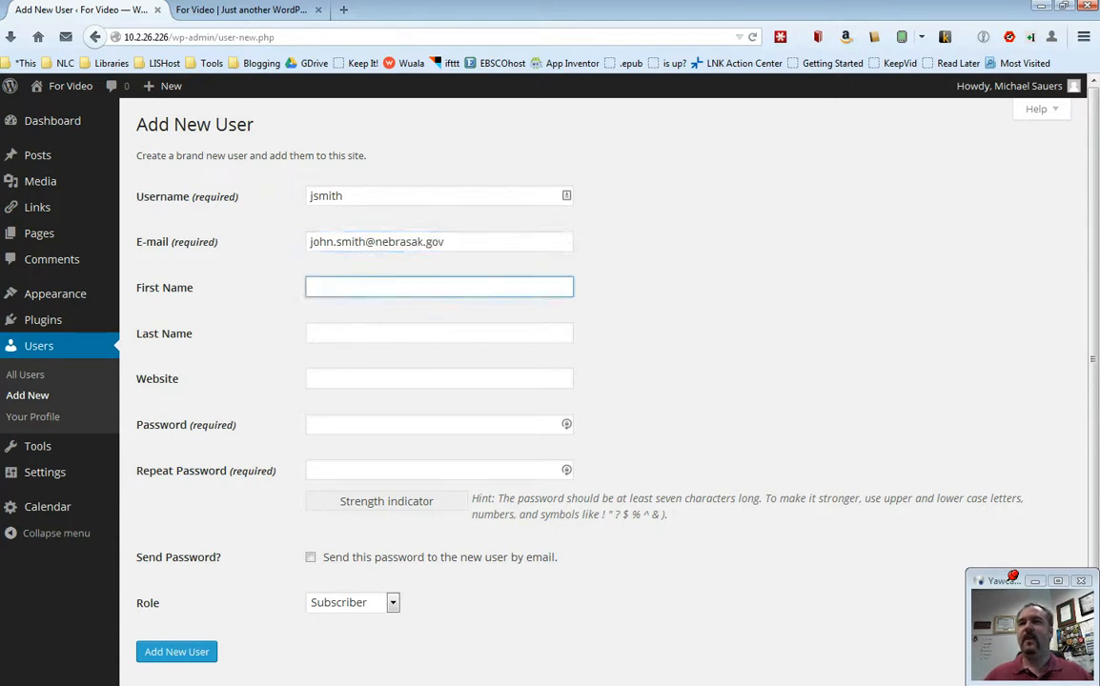
{"action": "left_click", "coordinate": [440, 287]}
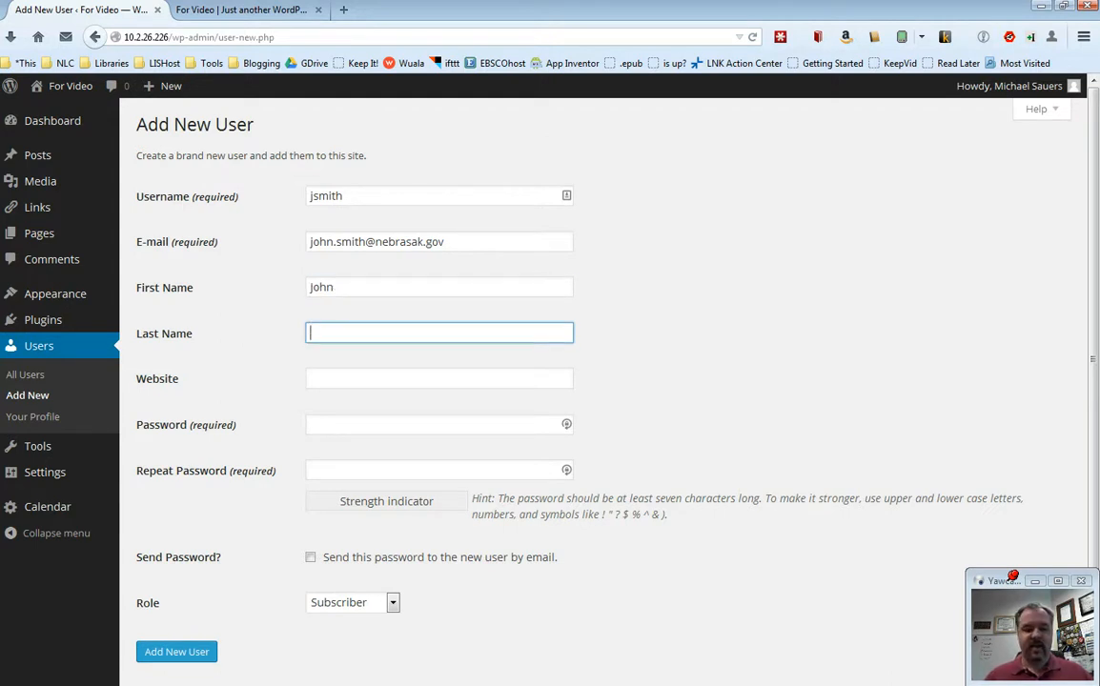
{"action": "type", "text": "Smith"}
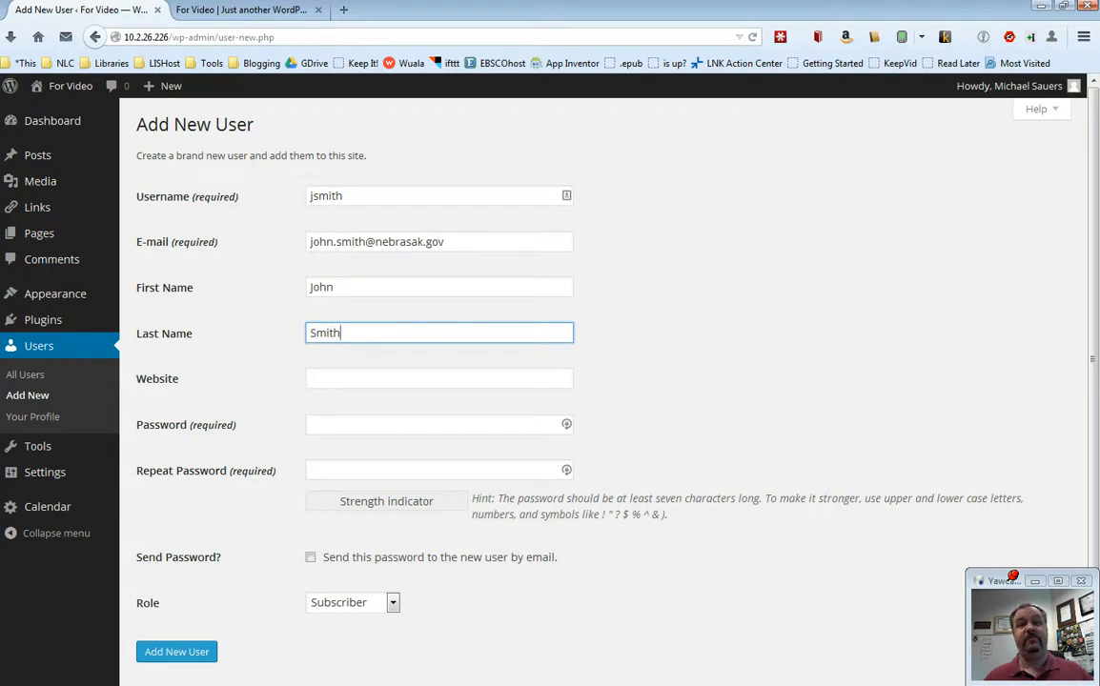
Move through the Website, Password and Repeat Password fields, leaving passwords empty.
{"action": "left_click", "coordinate": [440, 378]}
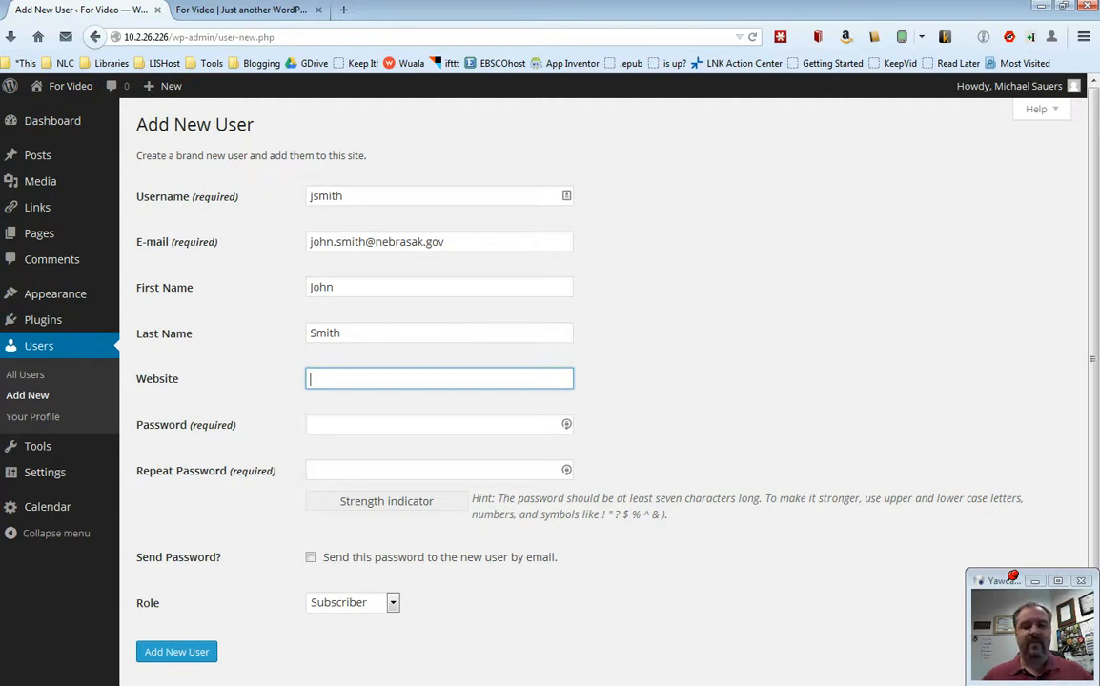
{"action": "left_click", "coordinate": [438, 424]}
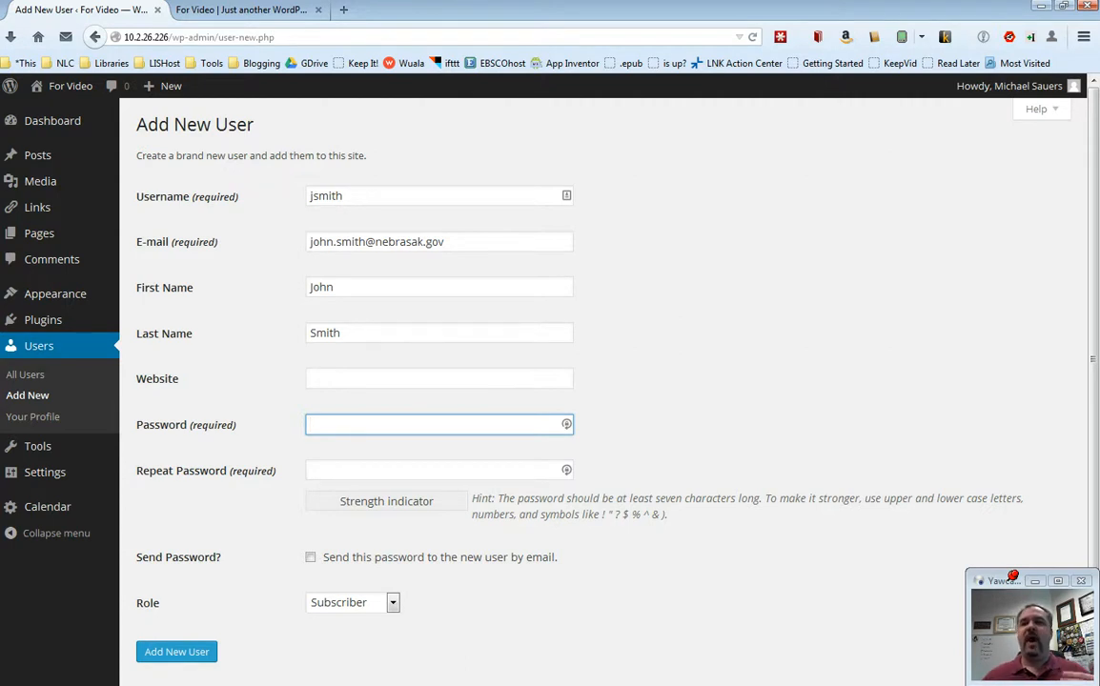
{"action": "left_click", "coordinate": [439, 469]}
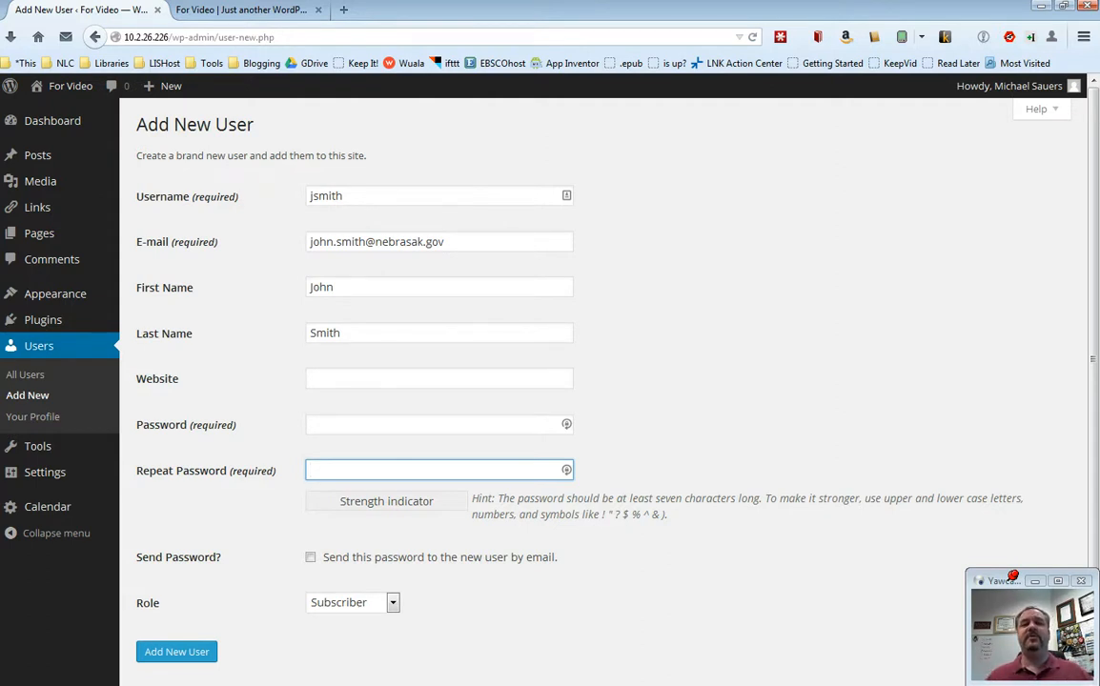
{"action": "left_click", "coordinate": [438, 469]}
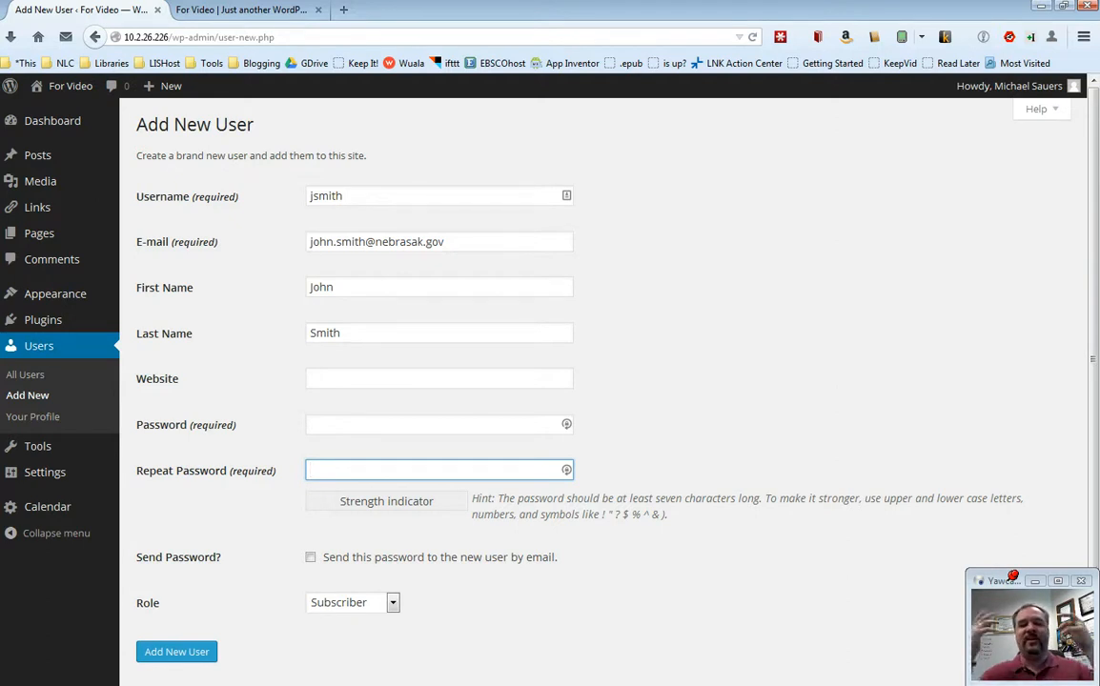
{"action": "left_click", "coordinate": [439, 468]}
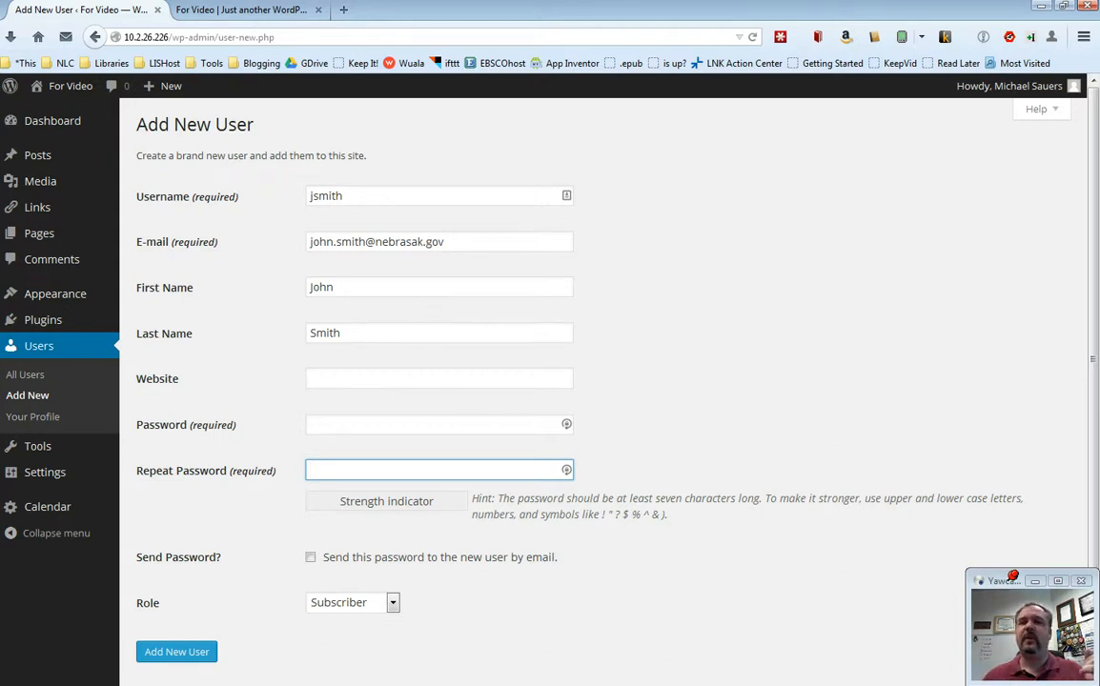
Expand the Role dropdown showing Subscriber through Administrator, Subscriber still selected.
{"action": "scroll", "scroll_direction": "down", "scroll_amount": 3}
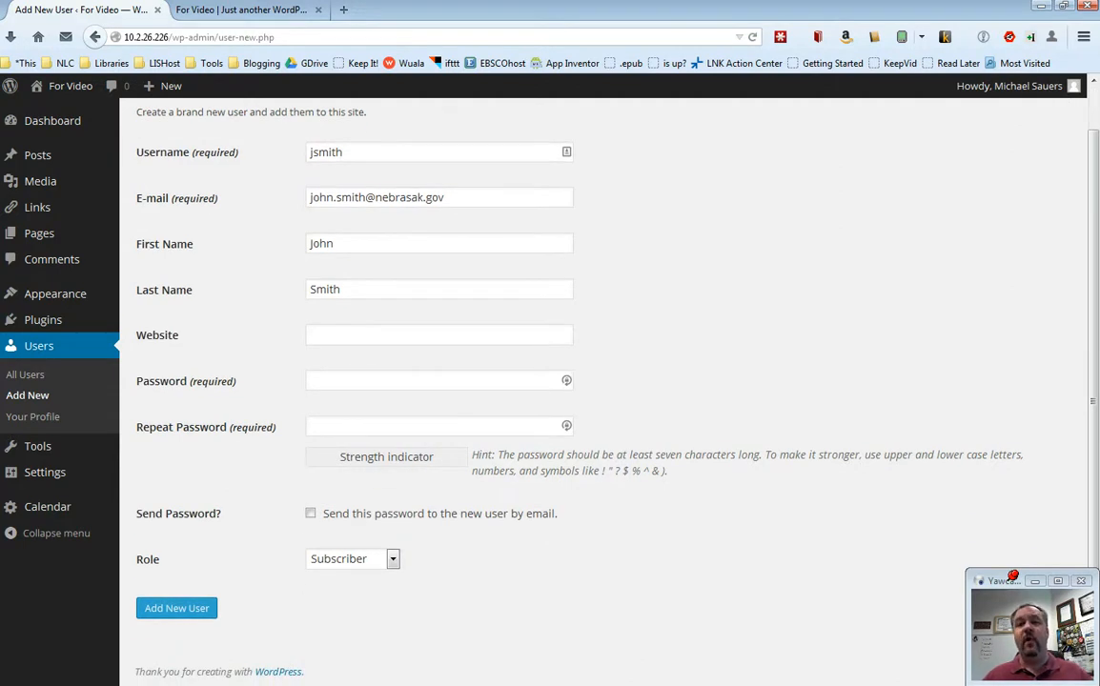
{"action": "left_click", "coordinate": [353, 559]}
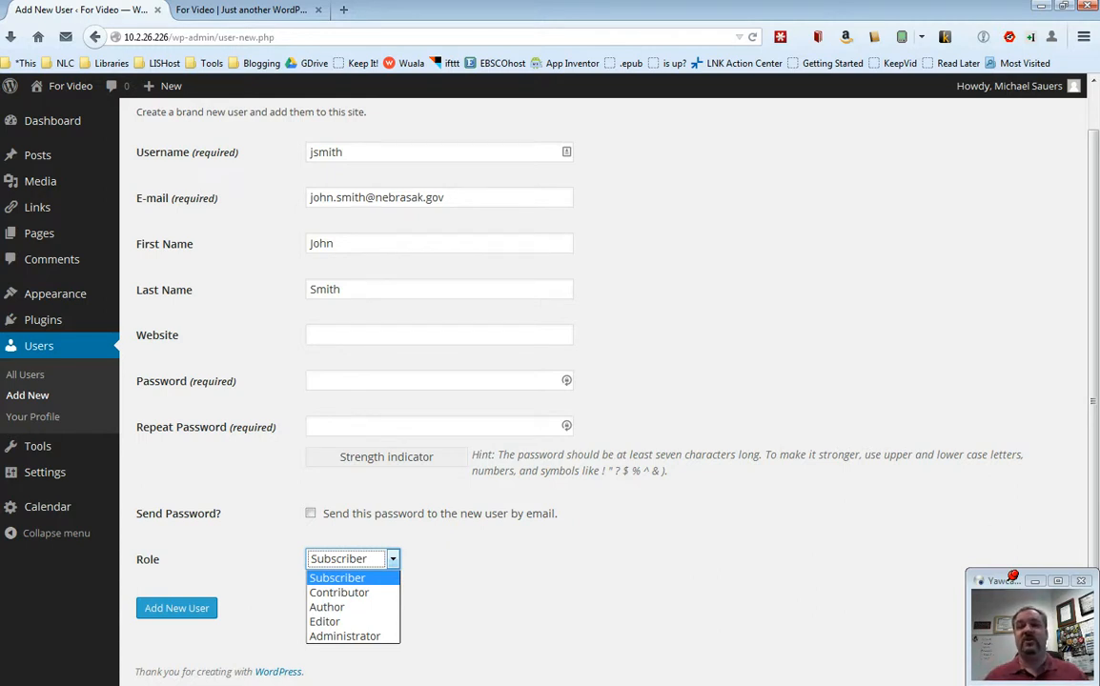
{"action": "mouse_move", "coordinate": [339, 591]}
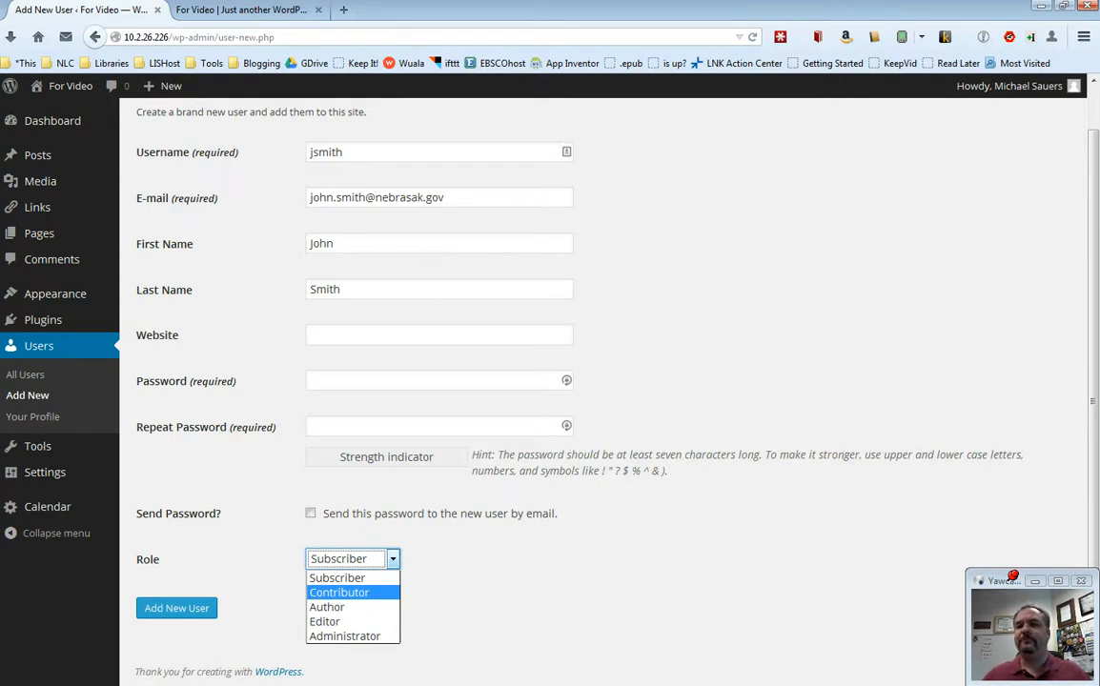
{"action": "mouse_move", "coordinate": [327, 607]}
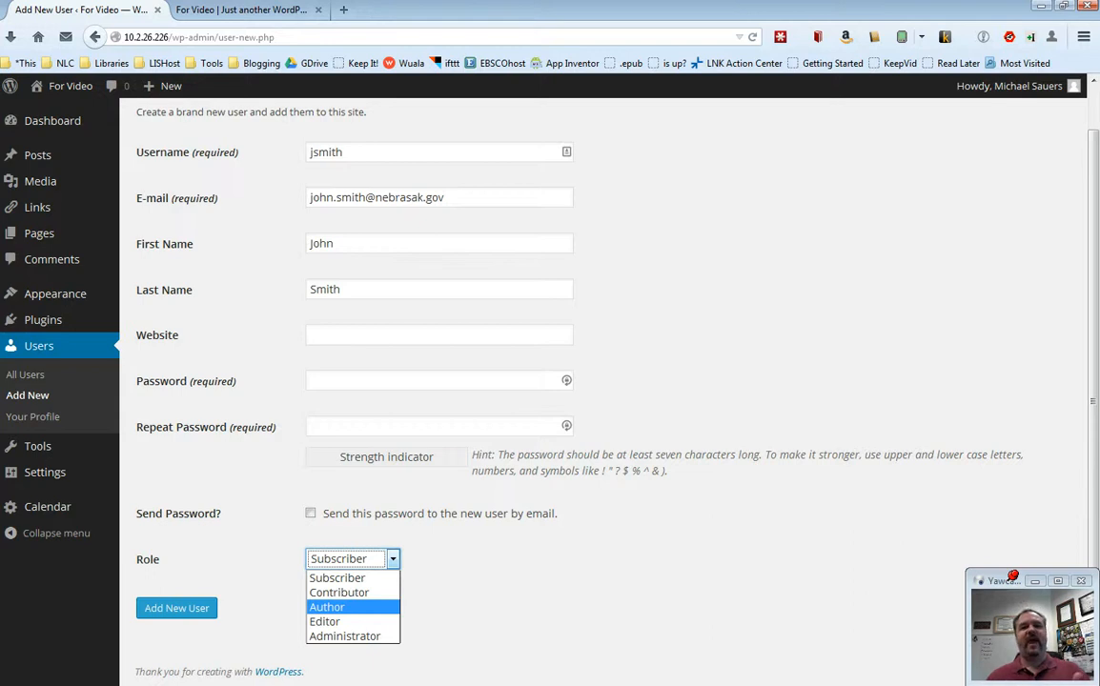
{"action": "mouse_move", "coordinate": [324, 622]}
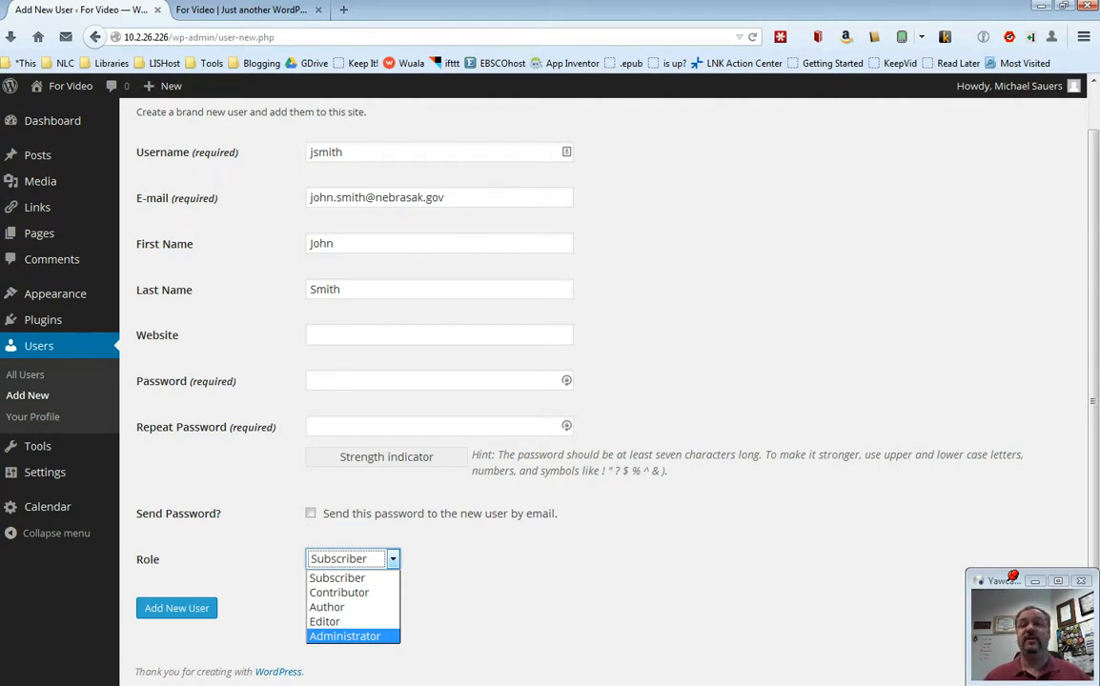
{"action": "left_click", "coordinate": [324, 622]}
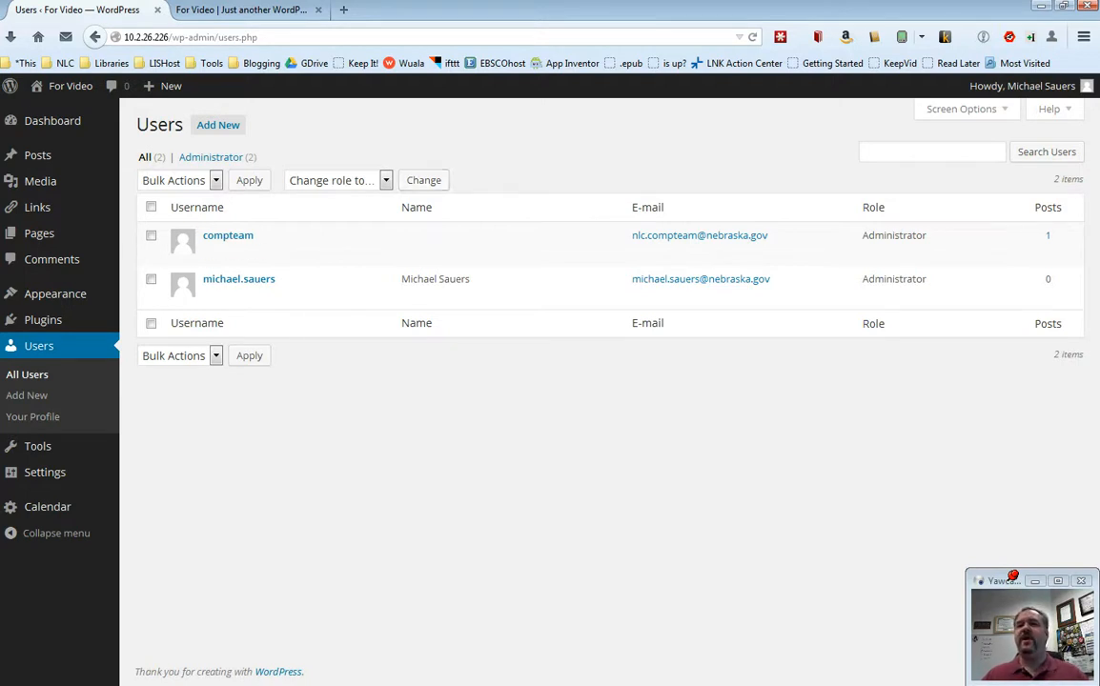
Pick Author under 'Change role to…' and expand the Bulk Actions menu.
{"action": "left_click", "coordinate": [338, 179]}
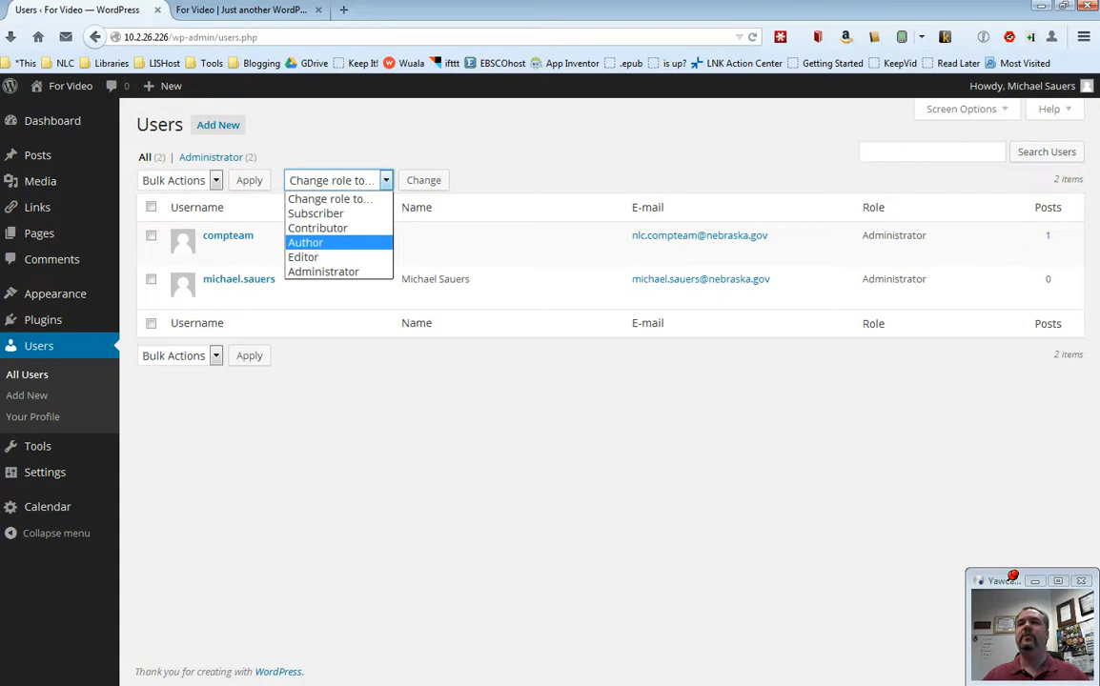
{"action": "left_click", "coordinate": [306, 243]}
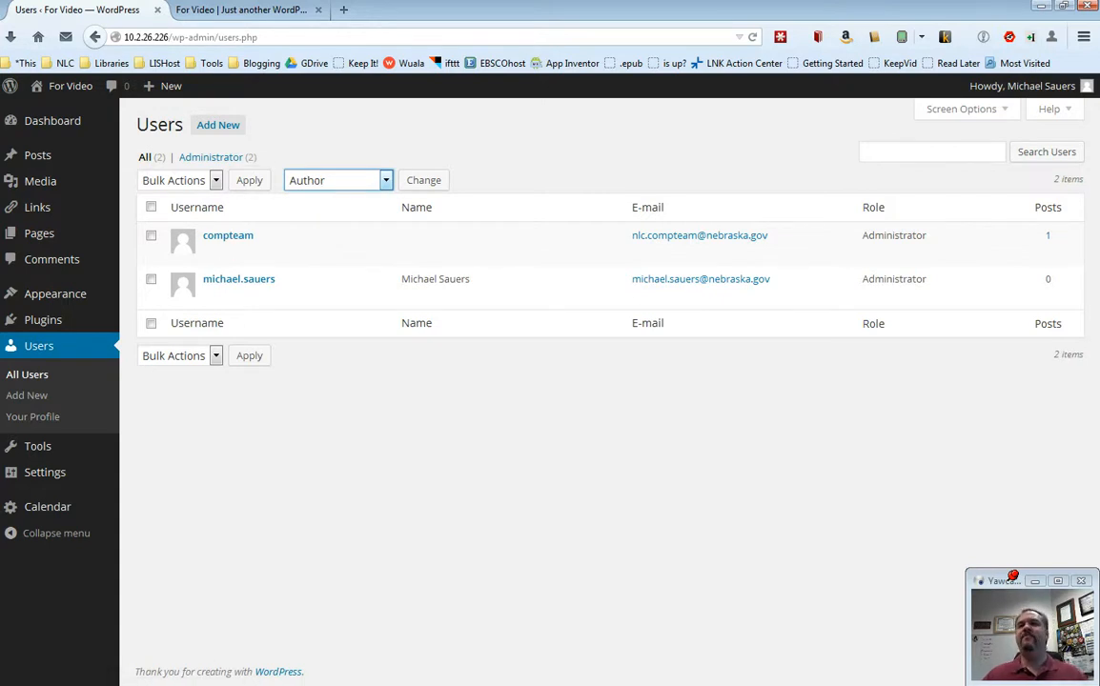
{"action": "left_click", "coordinate": [179, 180]}
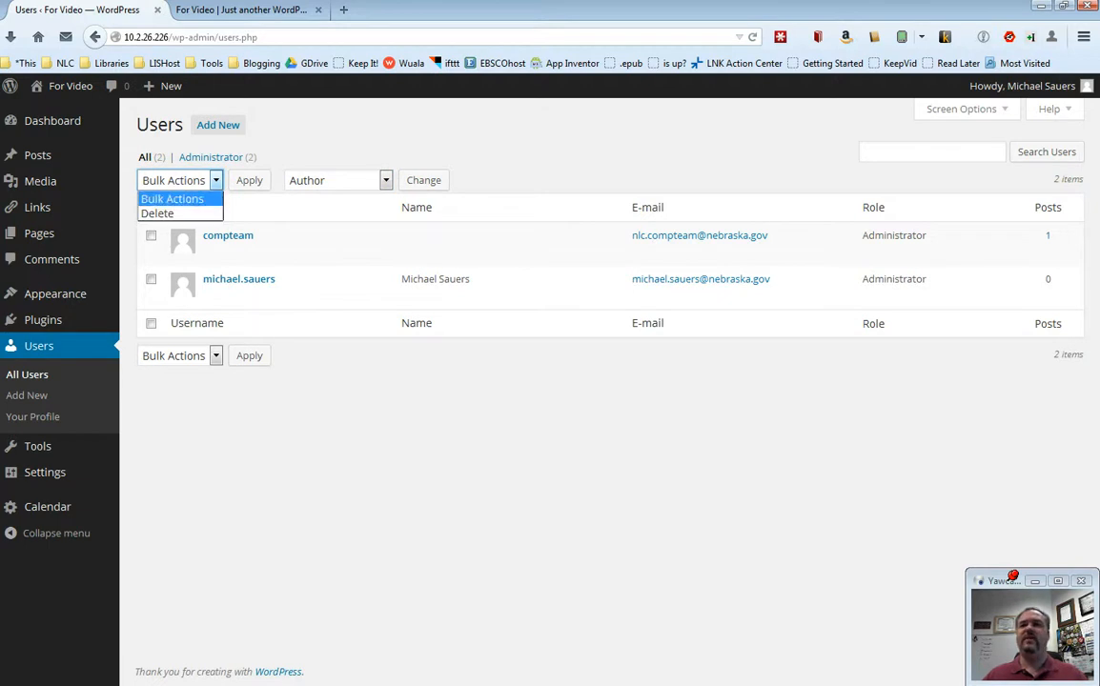